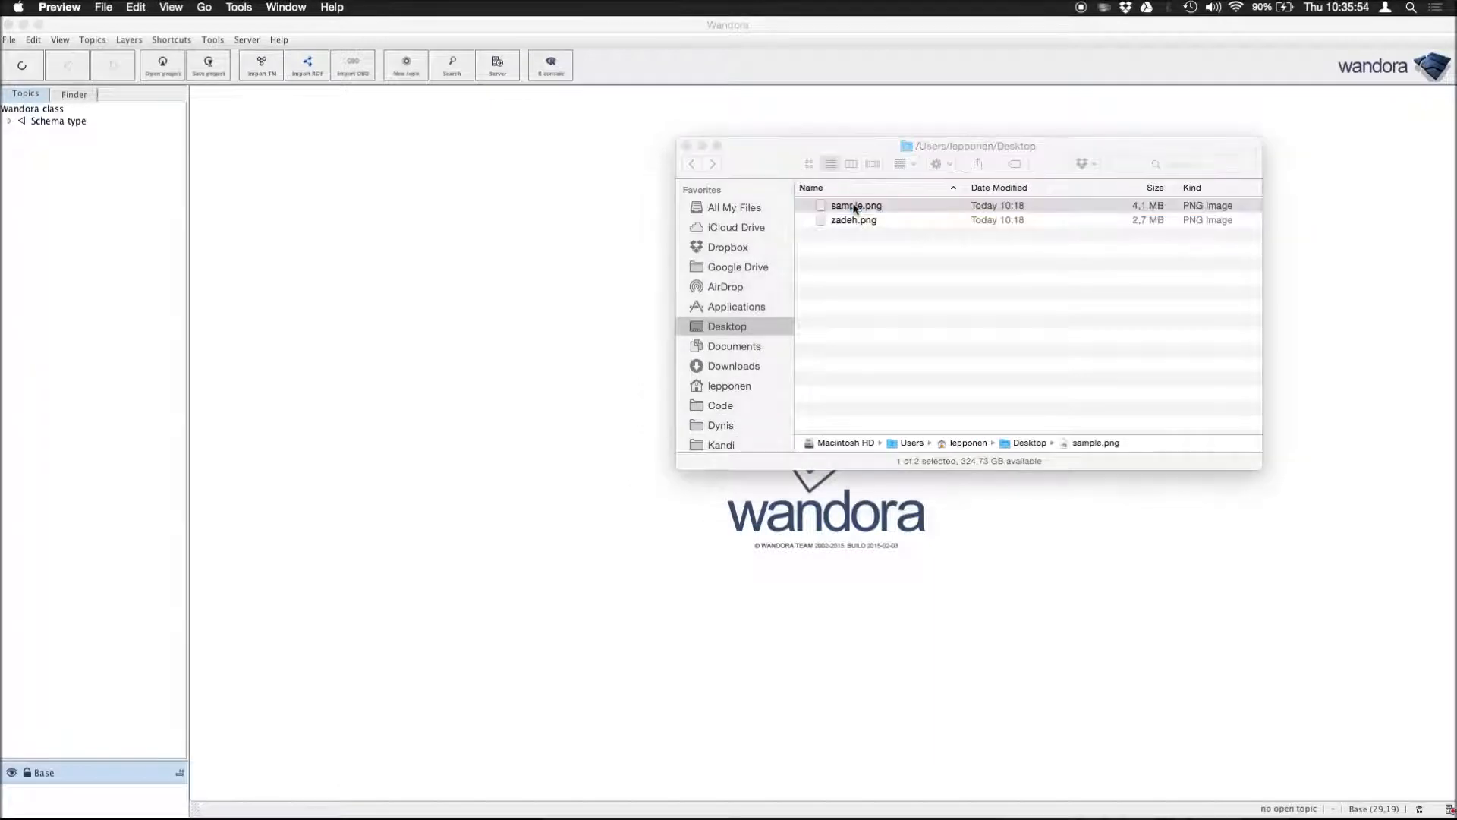
# Step: Preview sample.png from the Desktop folder in Finder
pyautogui.doubleClick(857, 205)
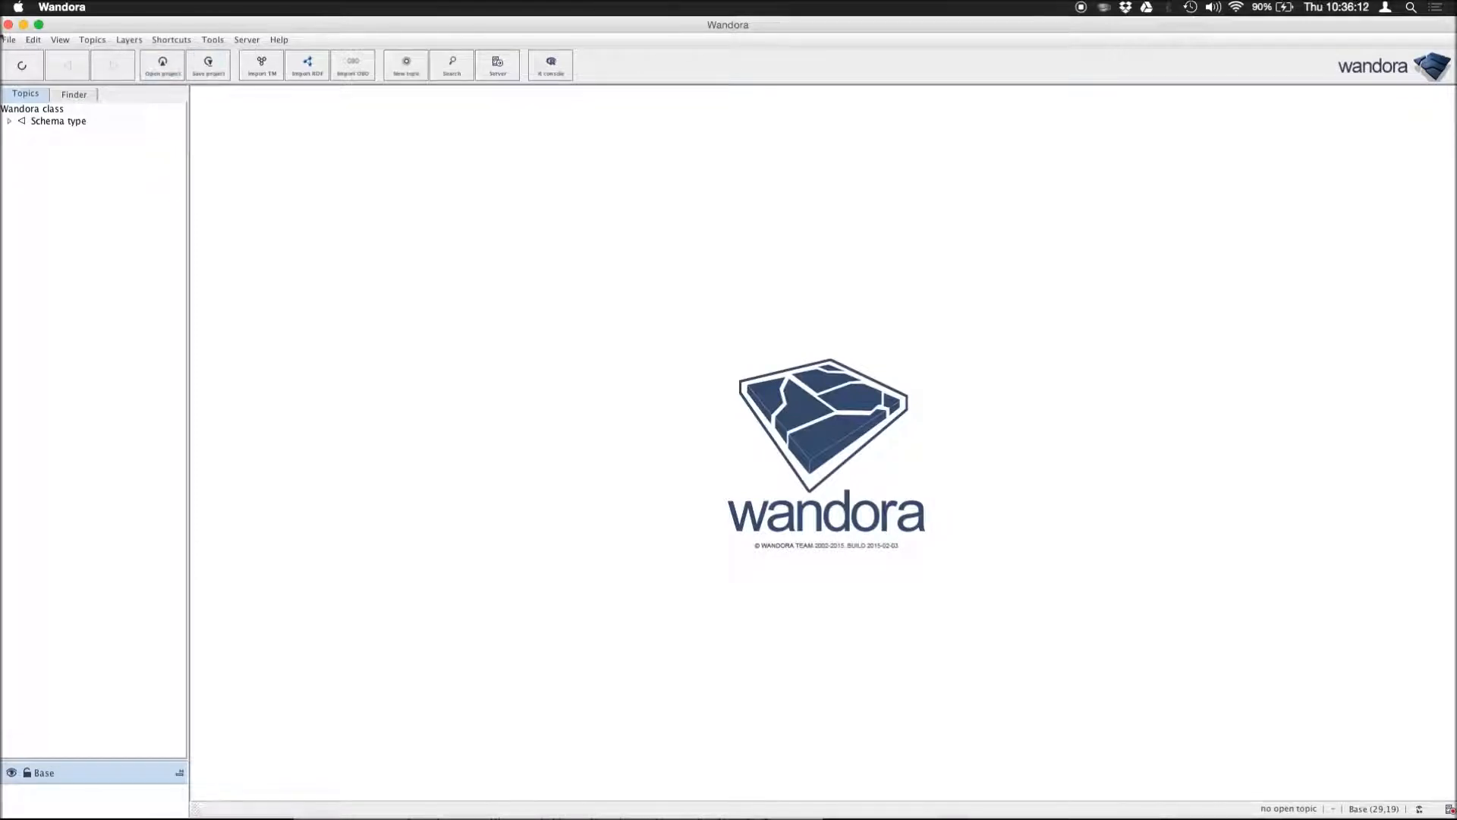
# Step: Launch the OCR extractor from File > Extract > Simple files
pyautogui.click(9, 39)
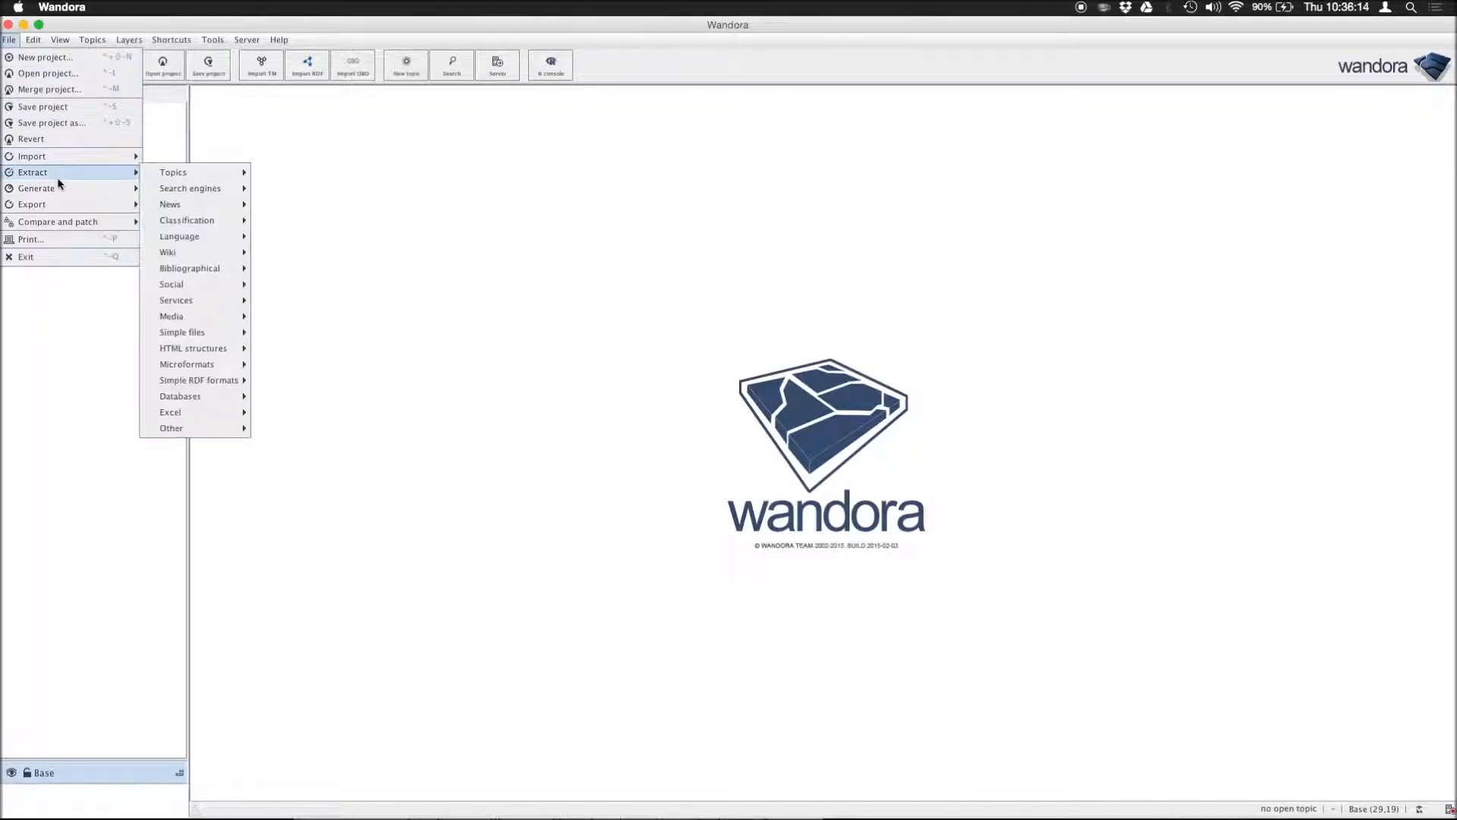
pyautogui.moveTo(182, 332)
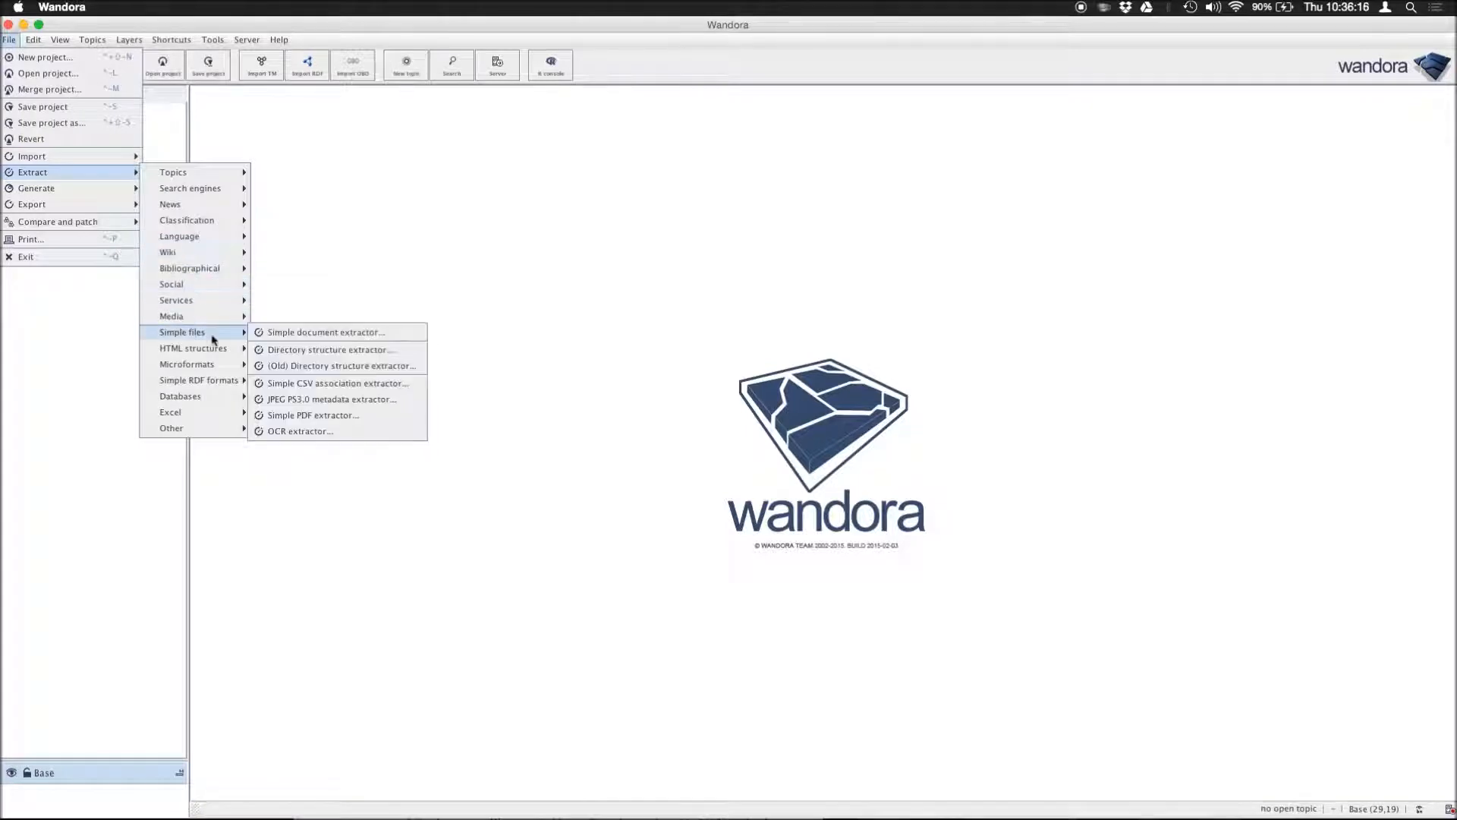
pyautogui.click(299, 430)
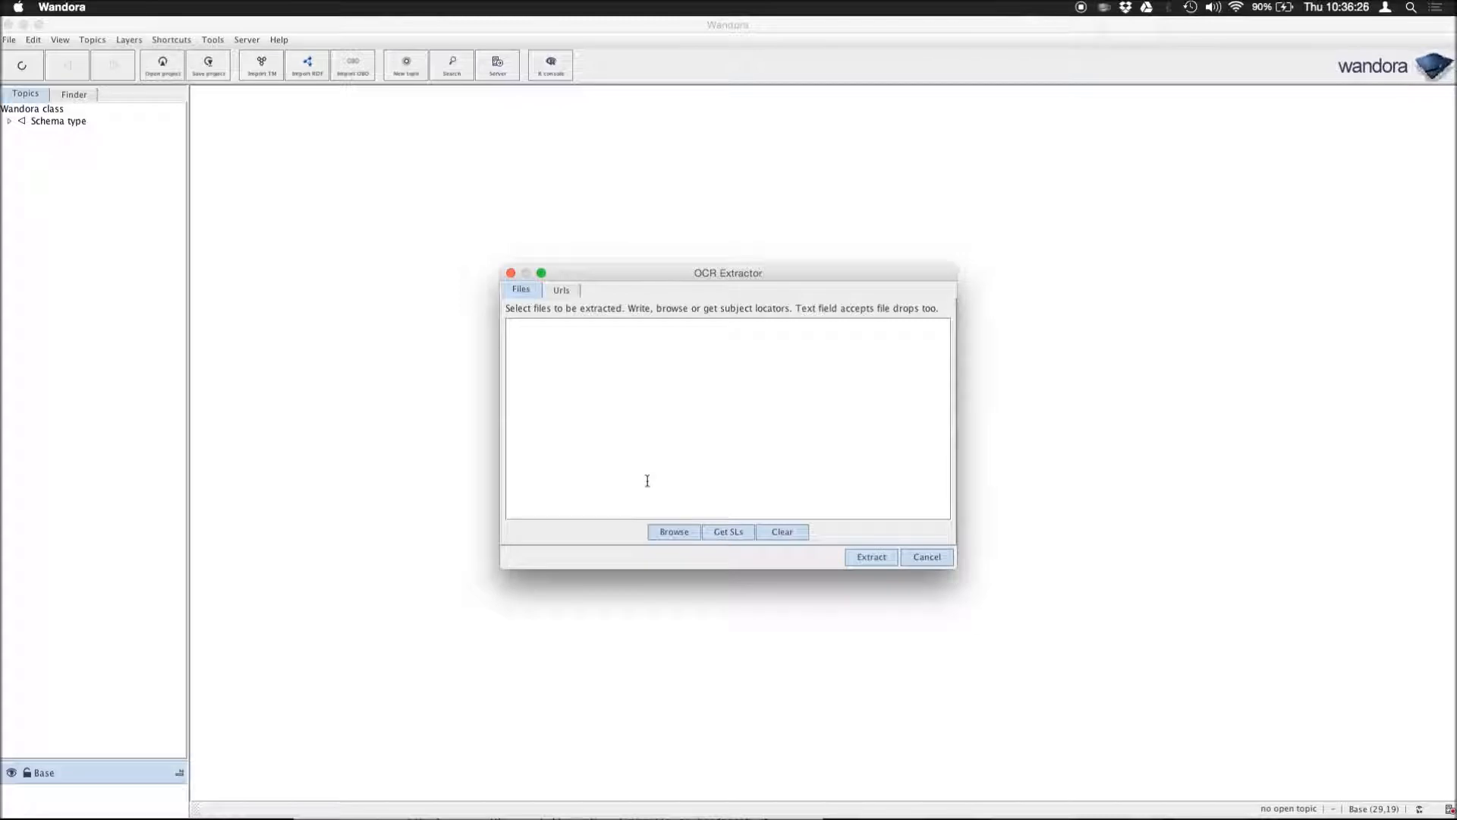
# Step: Select /Users/<user>/Desktop/sample.png in the extractor and run OCR extraction on it
pyautogui.click(673, 531)
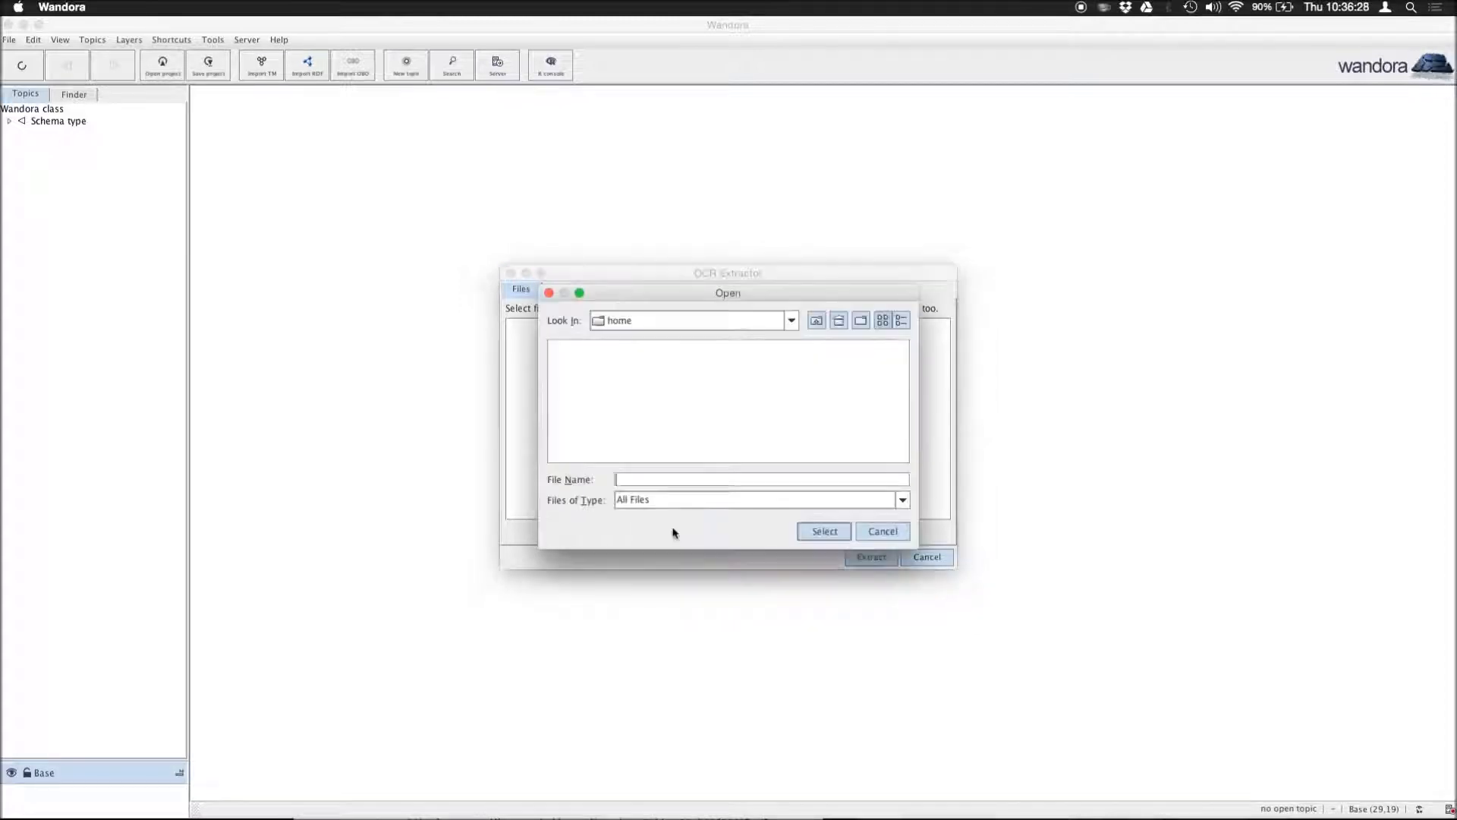
pyautogui.click(789, 320)
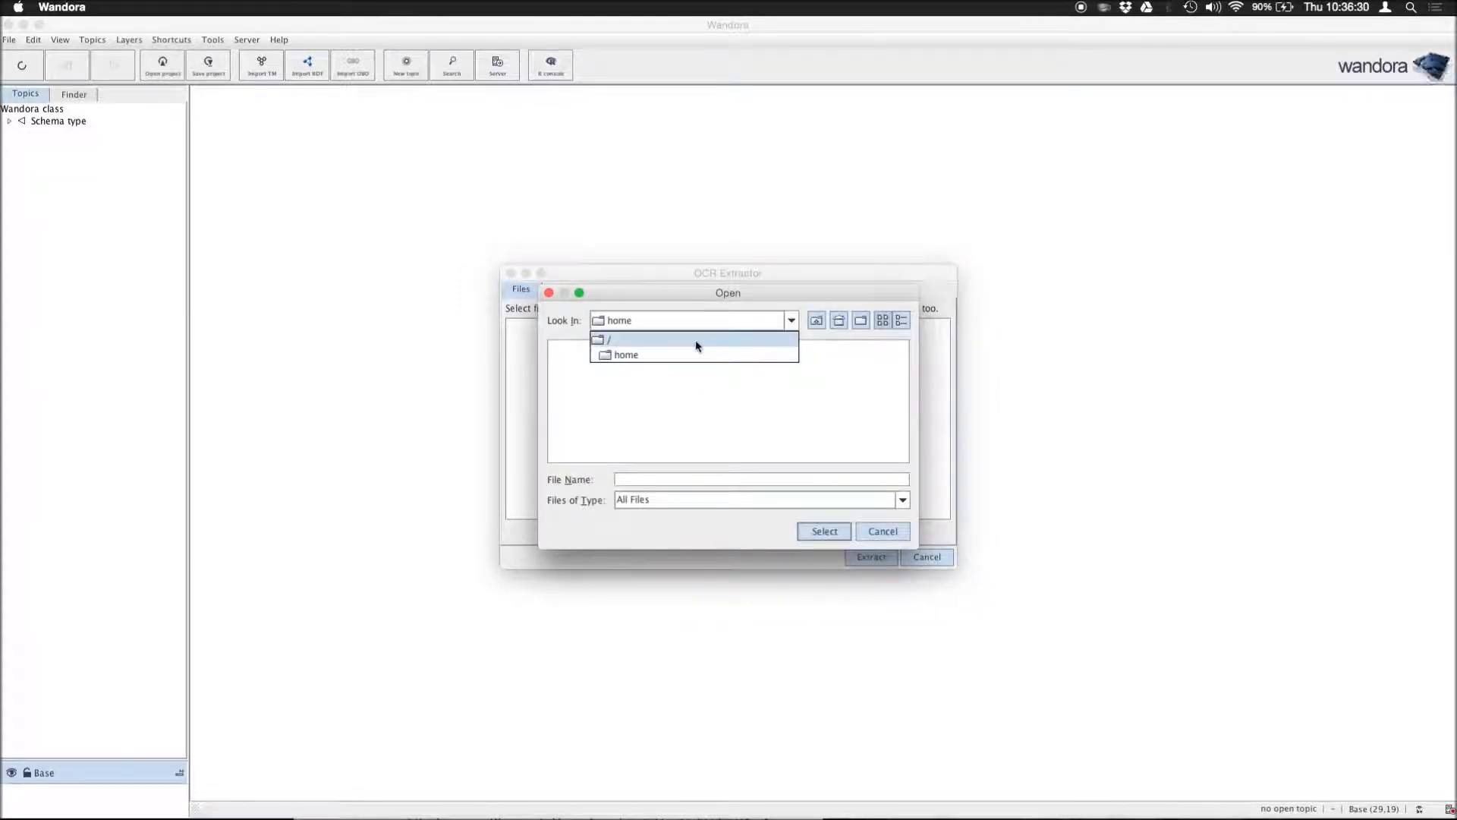
pyautogui.click(608, 338)
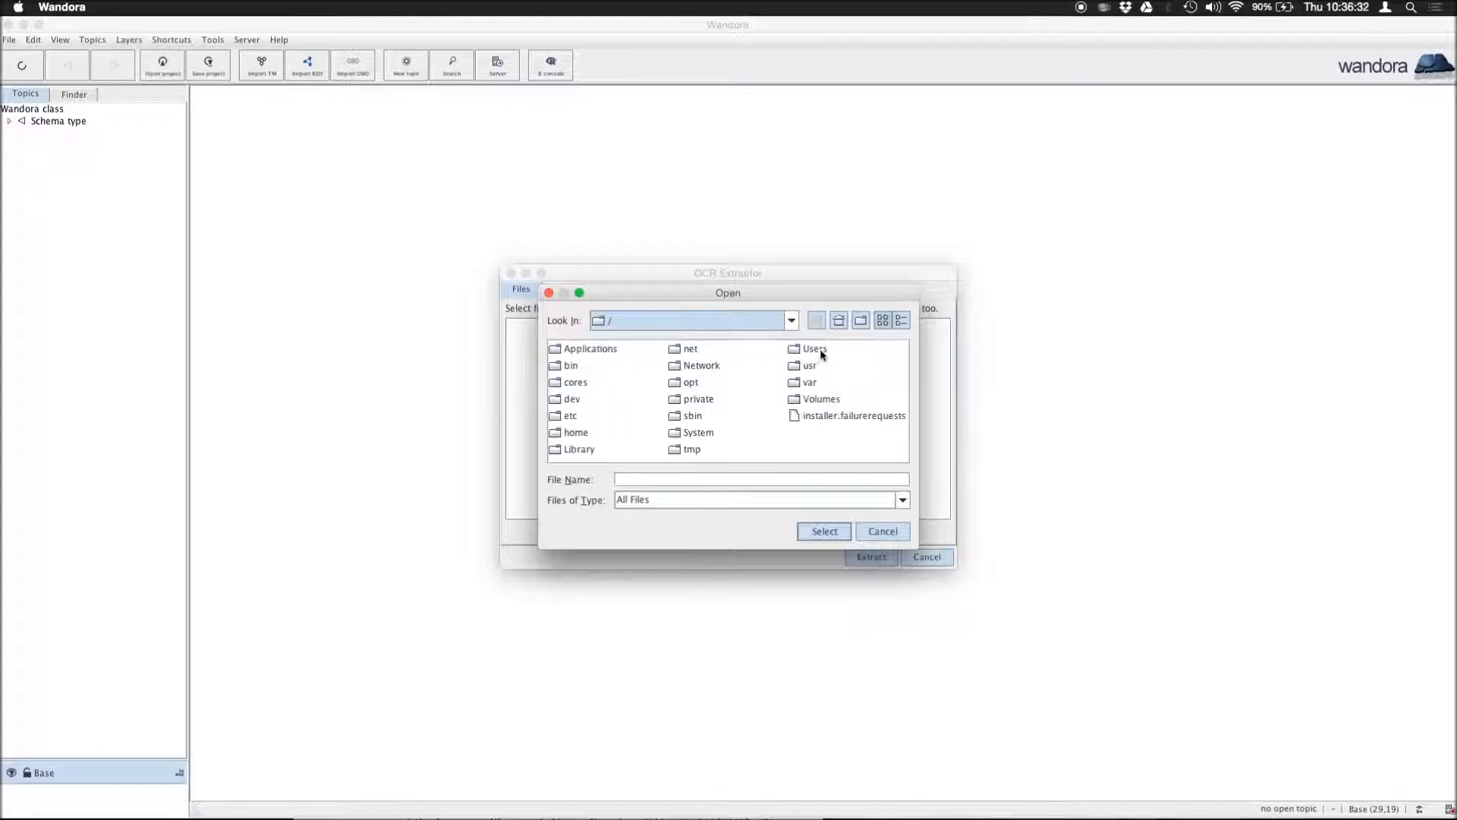
pyautogui.doubleClick(814, 348)
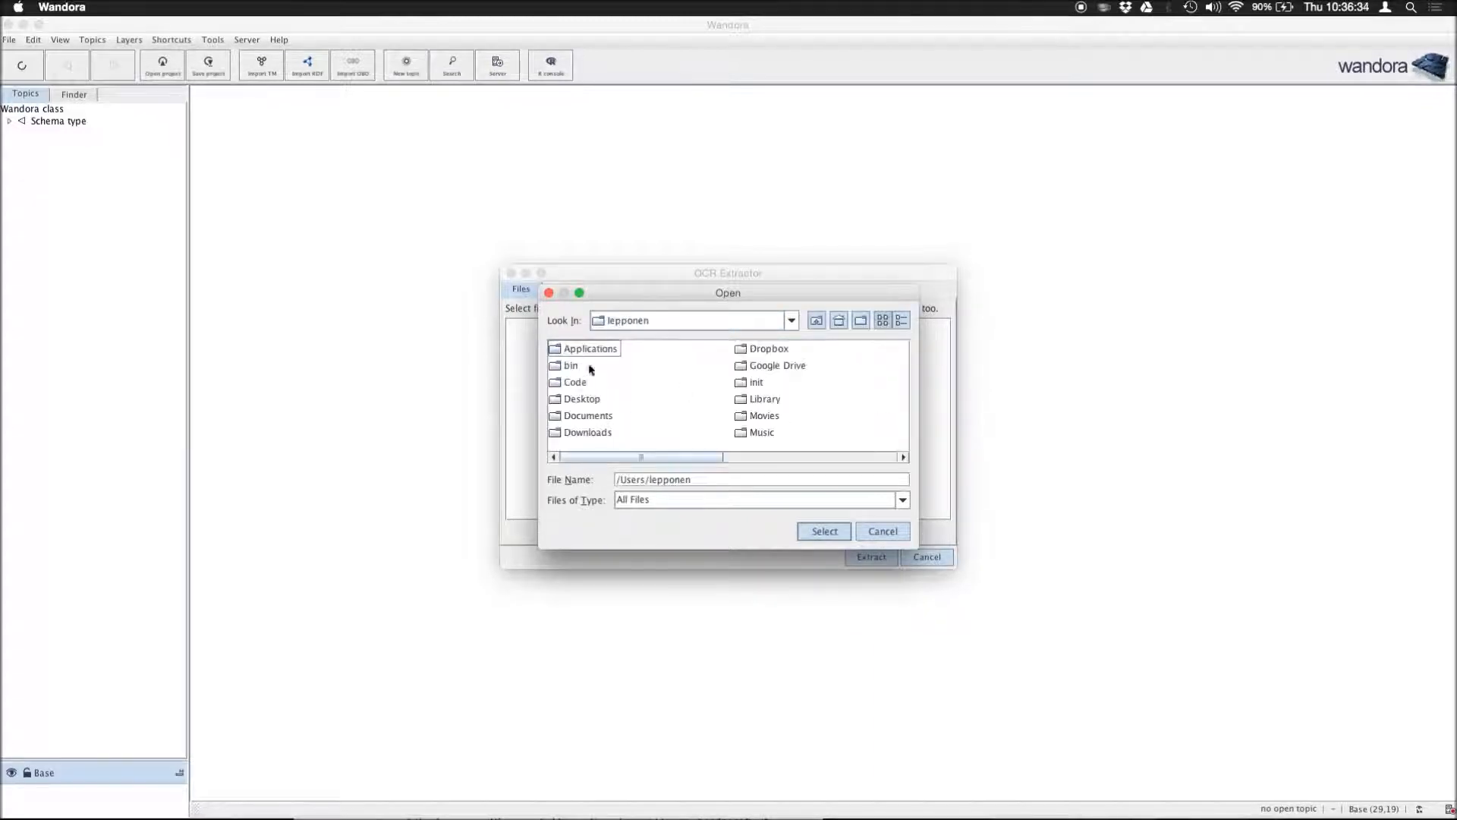
pyautogui.doubleClick(581, 399)
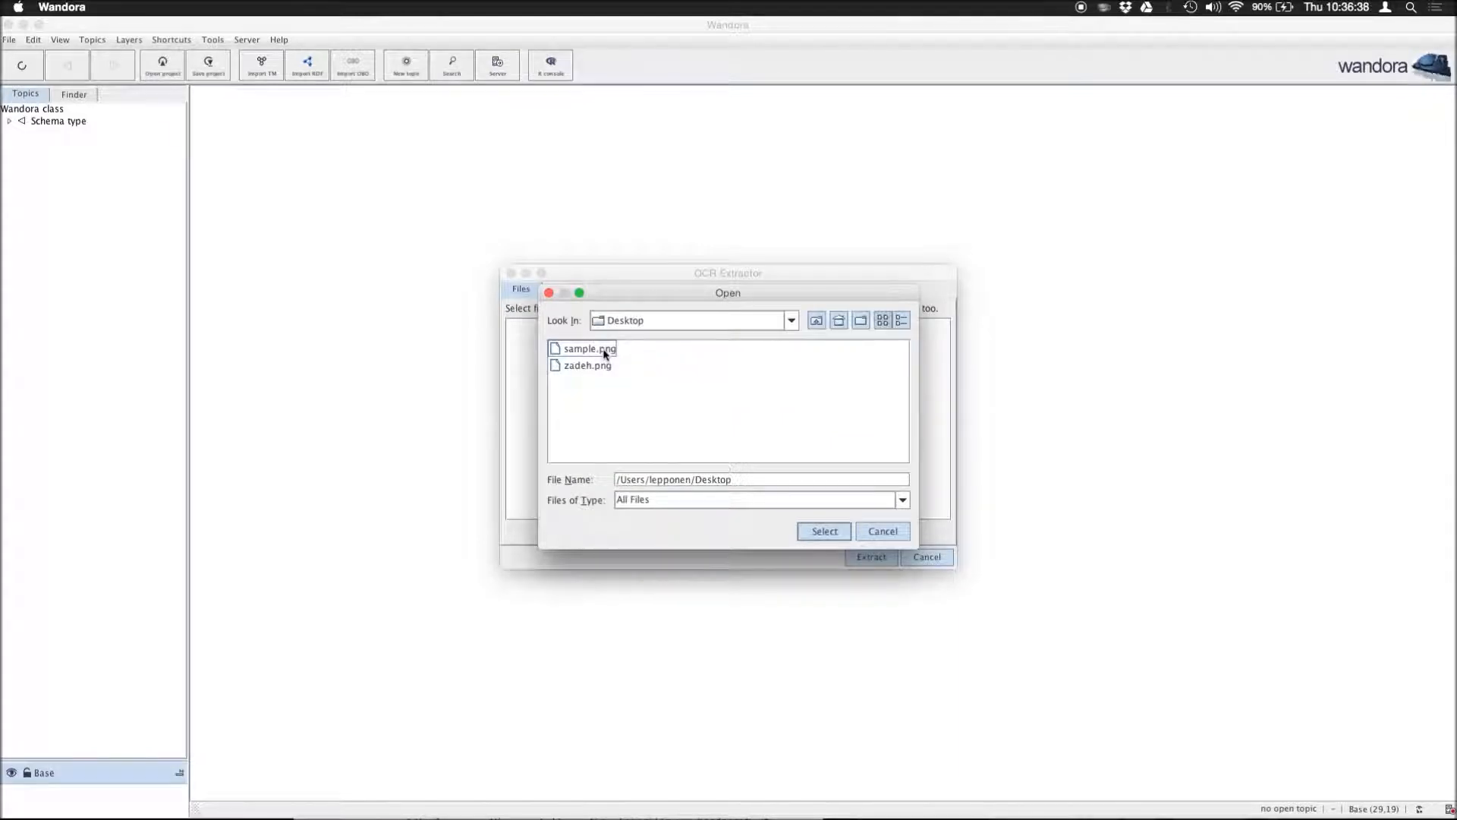
pyautogui.click(823, 532)
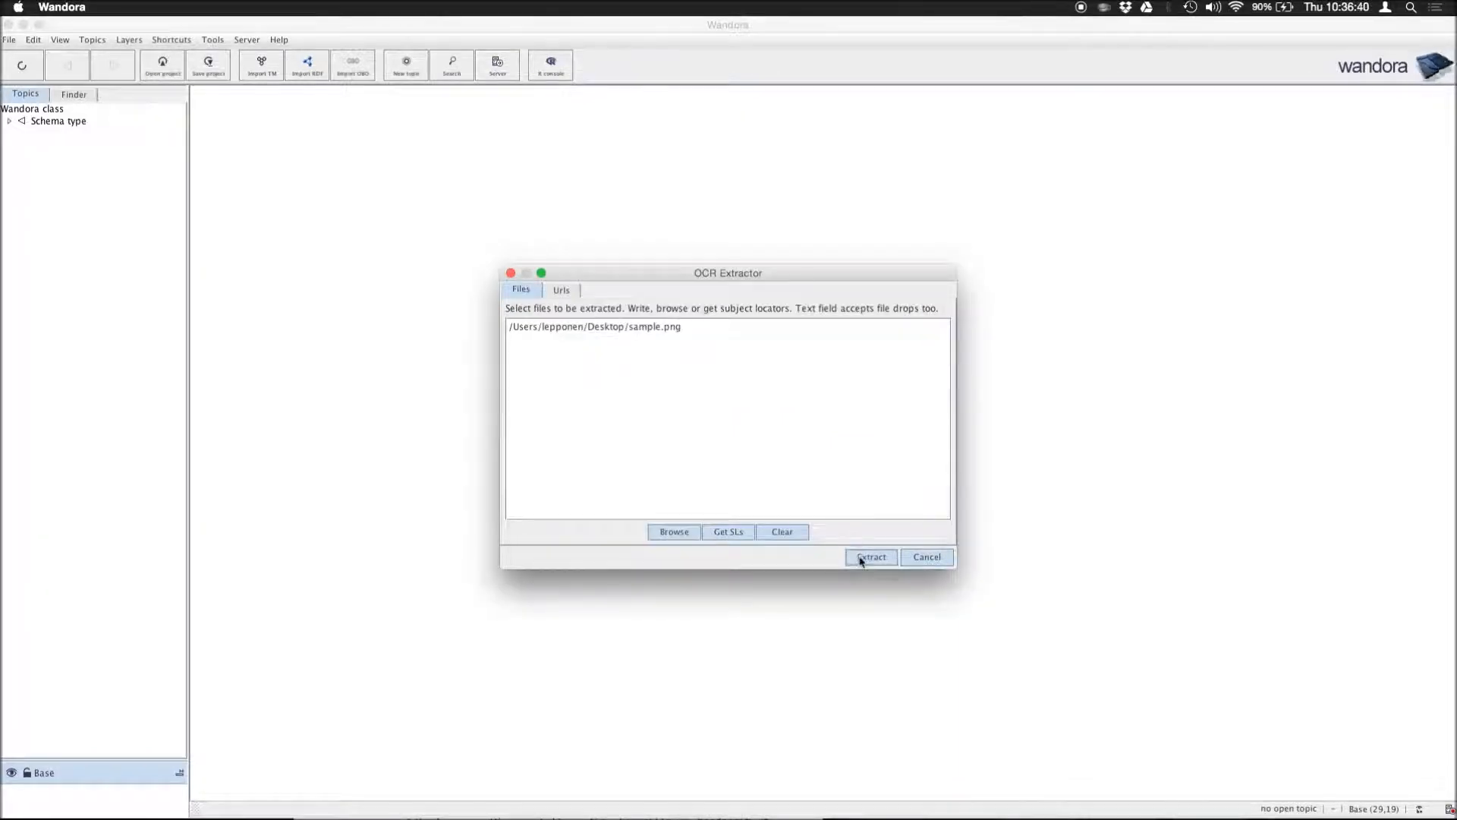
pyautogui.click(869, 557)
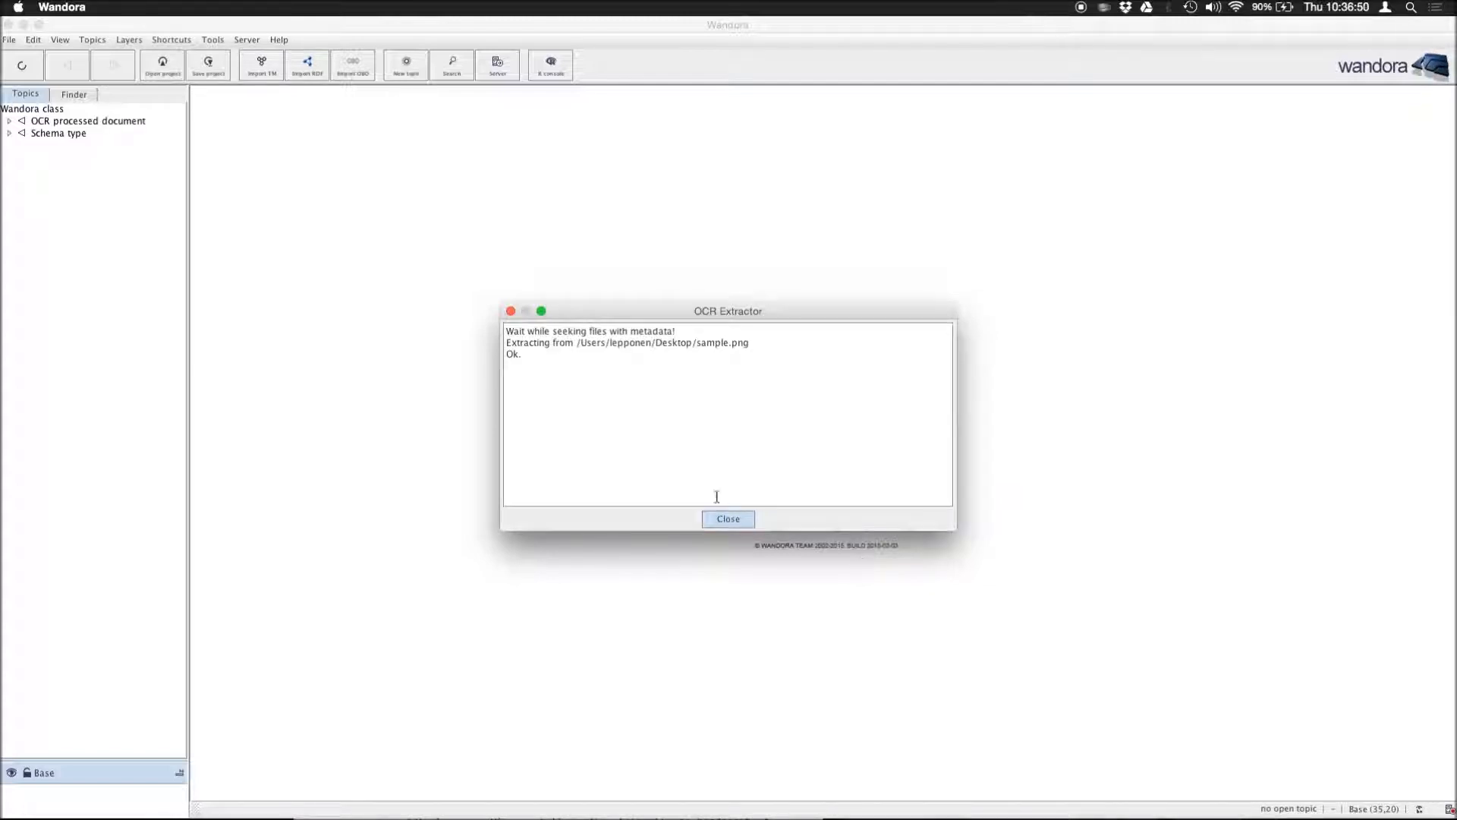
# Step: Dismiss the extraction log and open the sample.png topic under OCR processed document
pyautogui.click(727, 519)
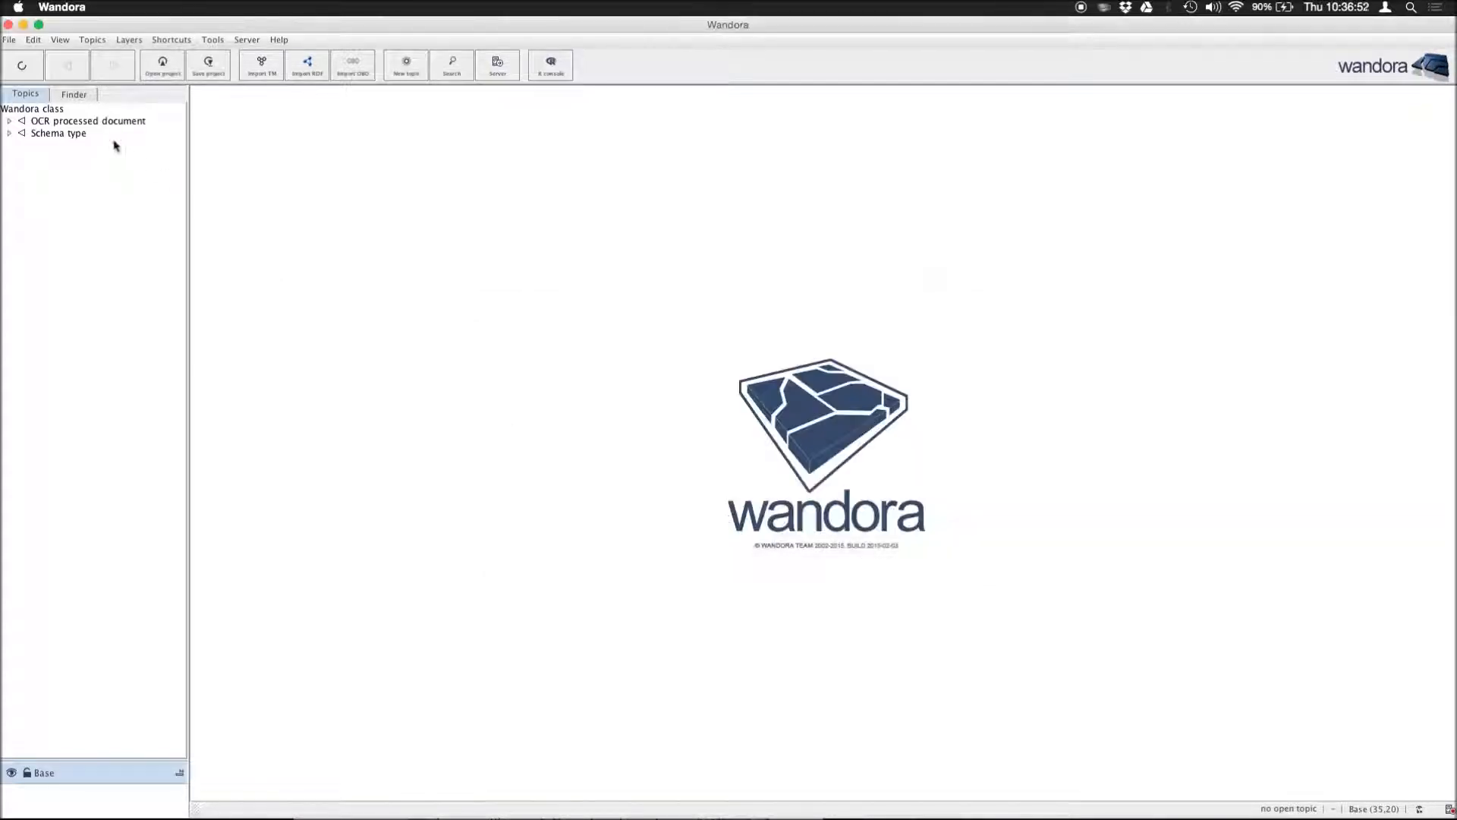
pyautogui.click(10, 122)
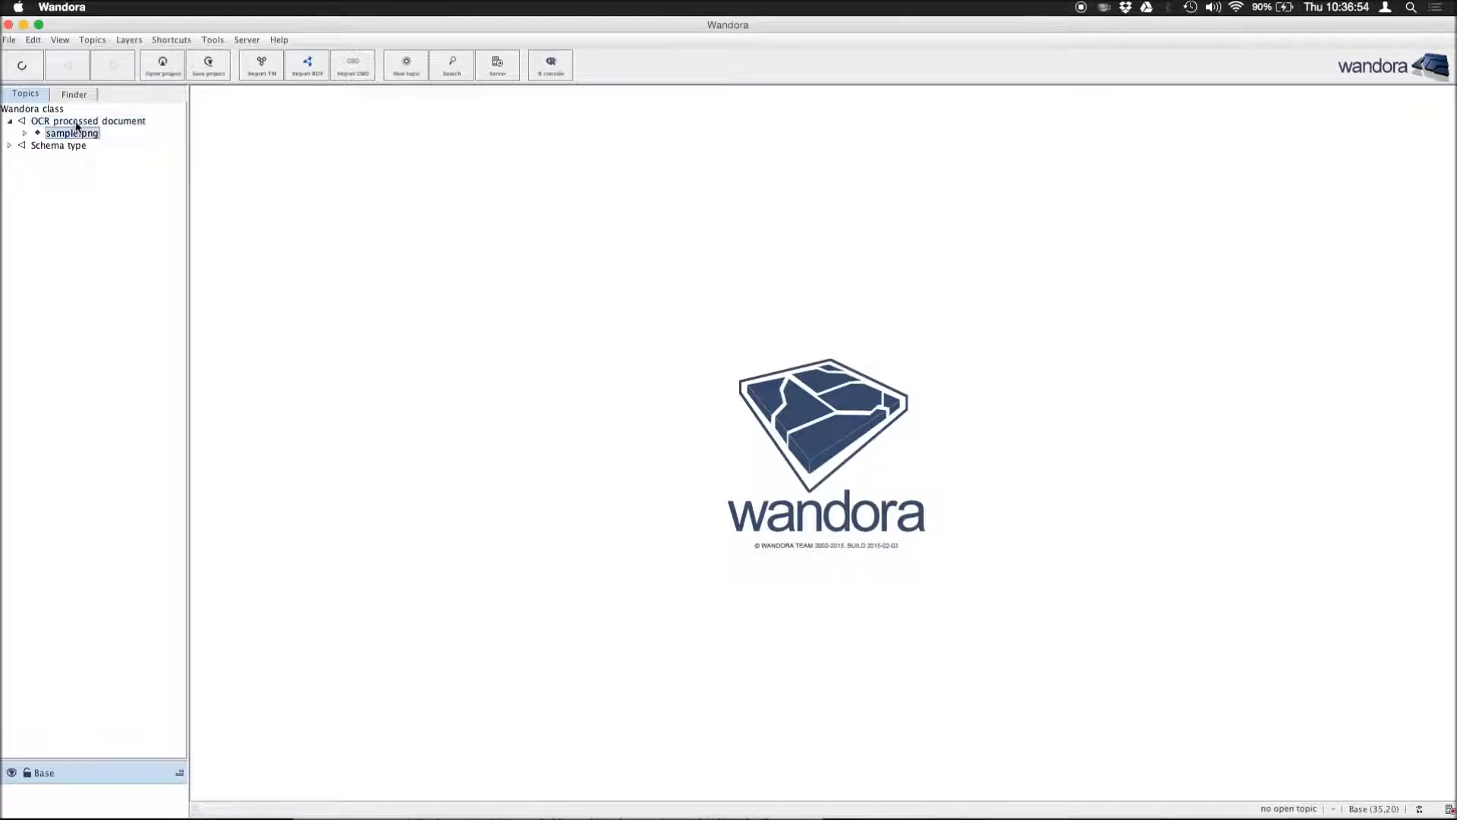
pyautogui.doubleClick(71, 134)
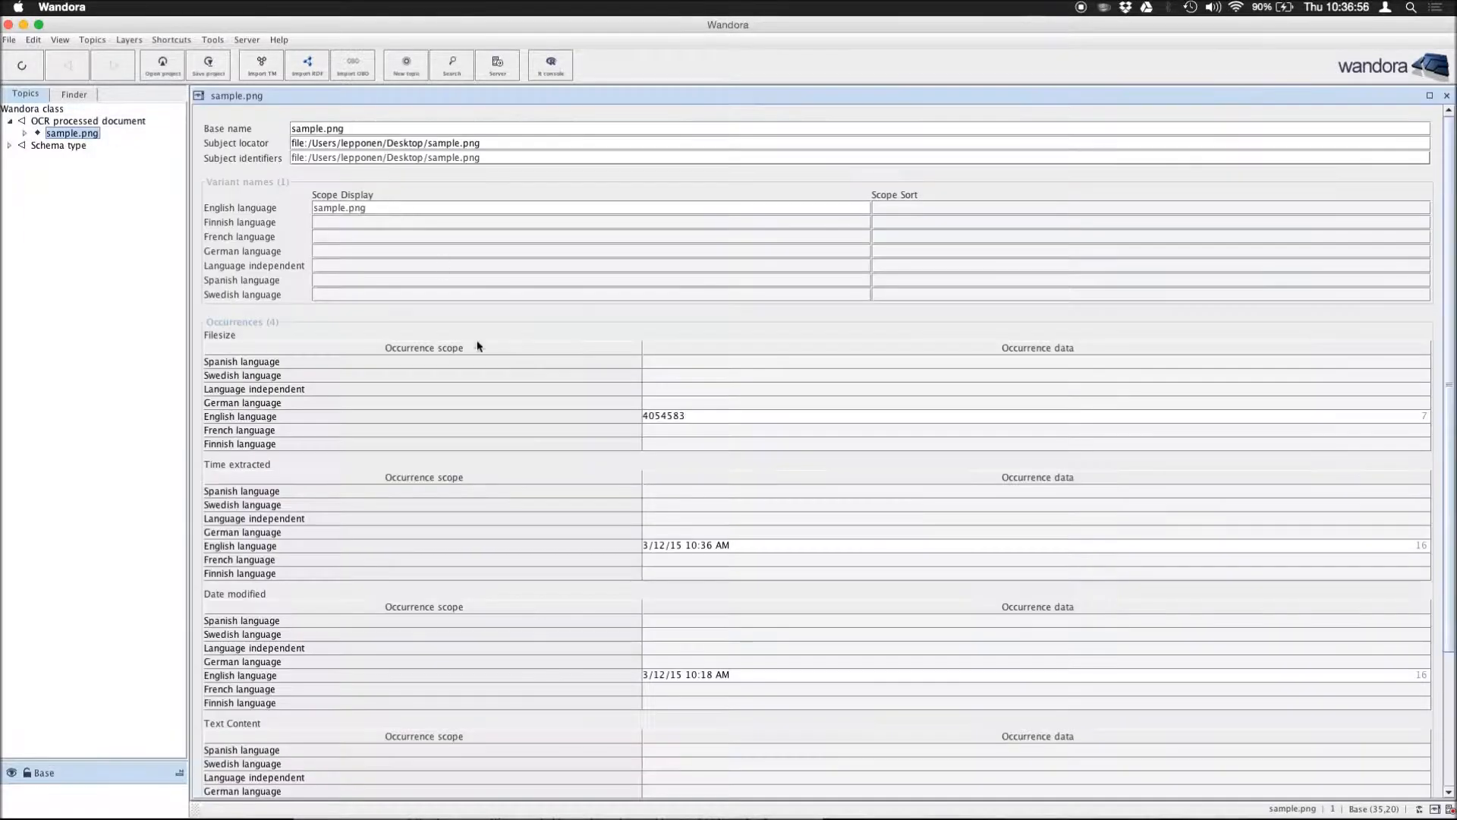
# Step: Show sample.png's English Text Content occurrence in the full text editor
pyautogui.scroll(-3)
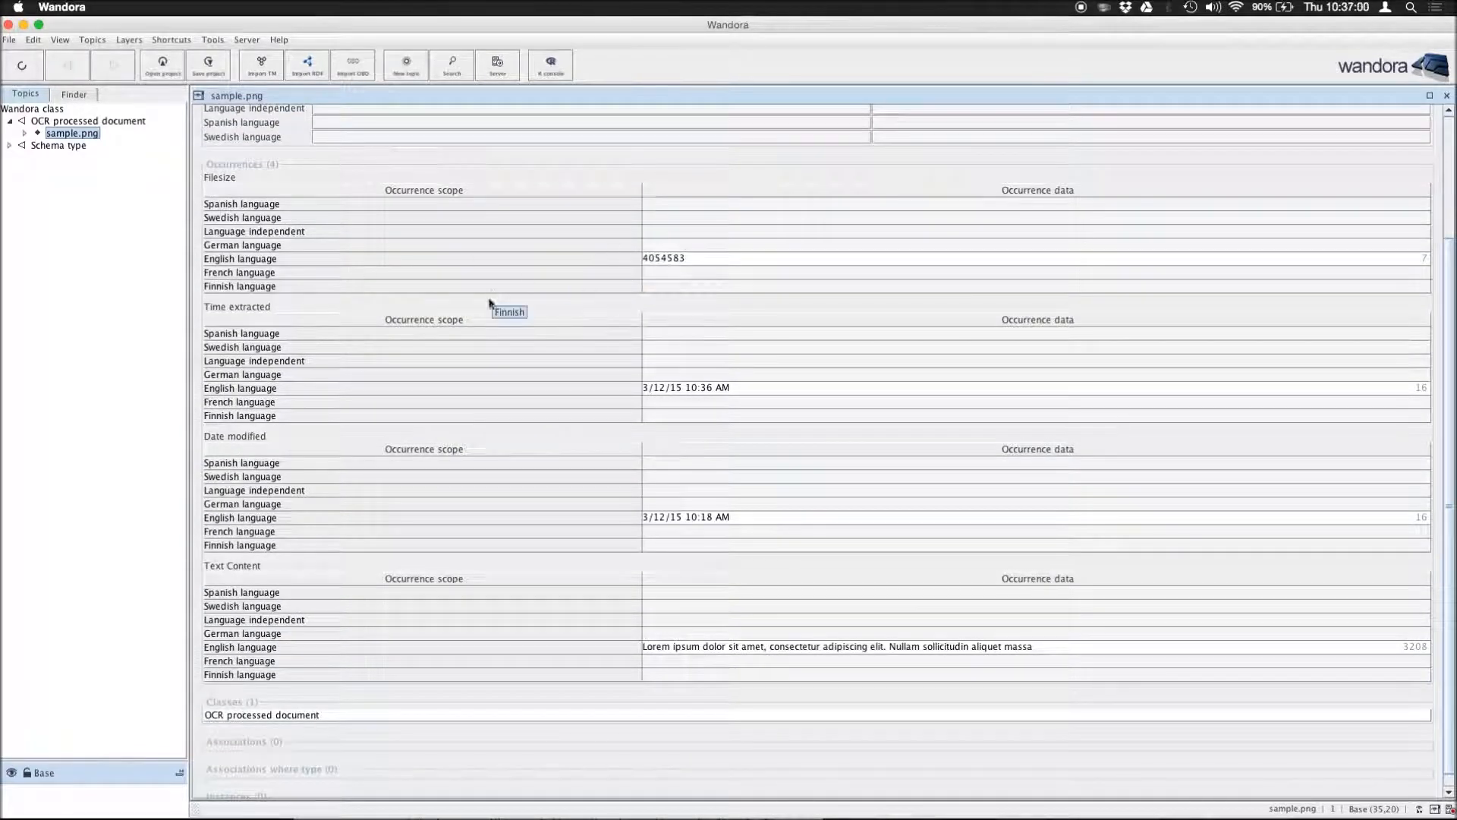
pyautogui.scroll(-3)
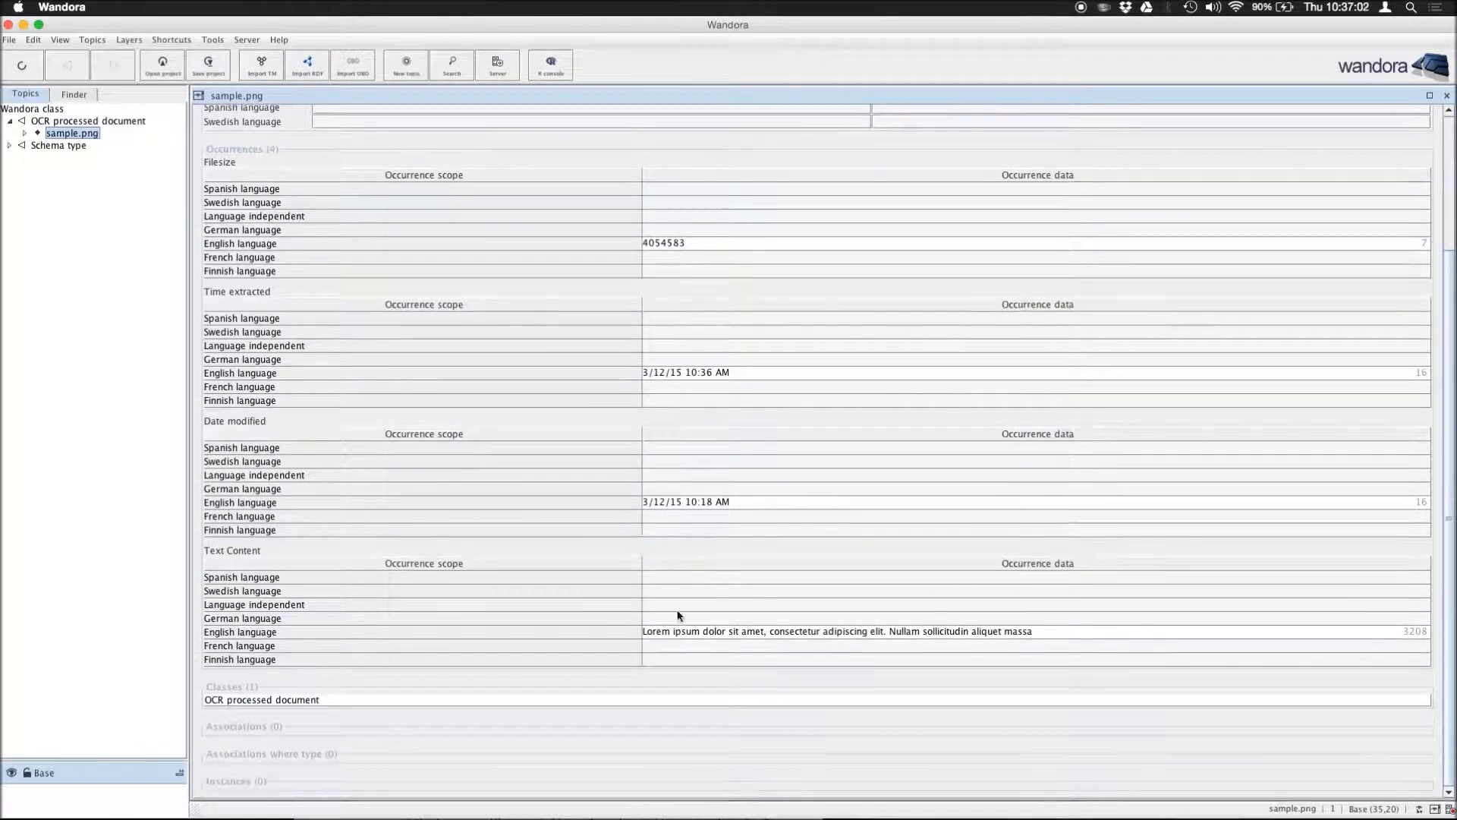
pyautogui.moveTo(692, 636)
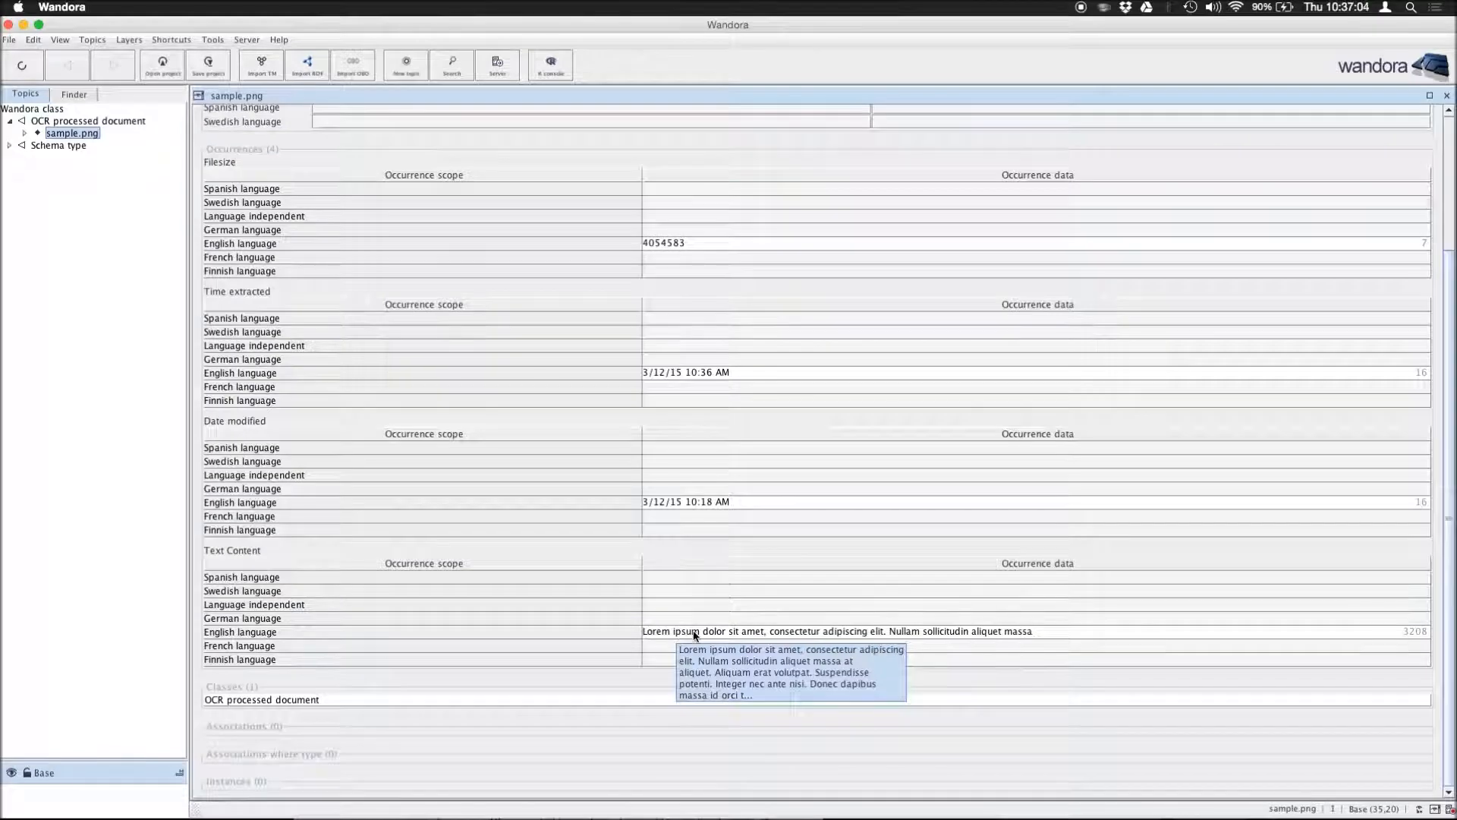
pyautogui.doubleClick(834, 632)
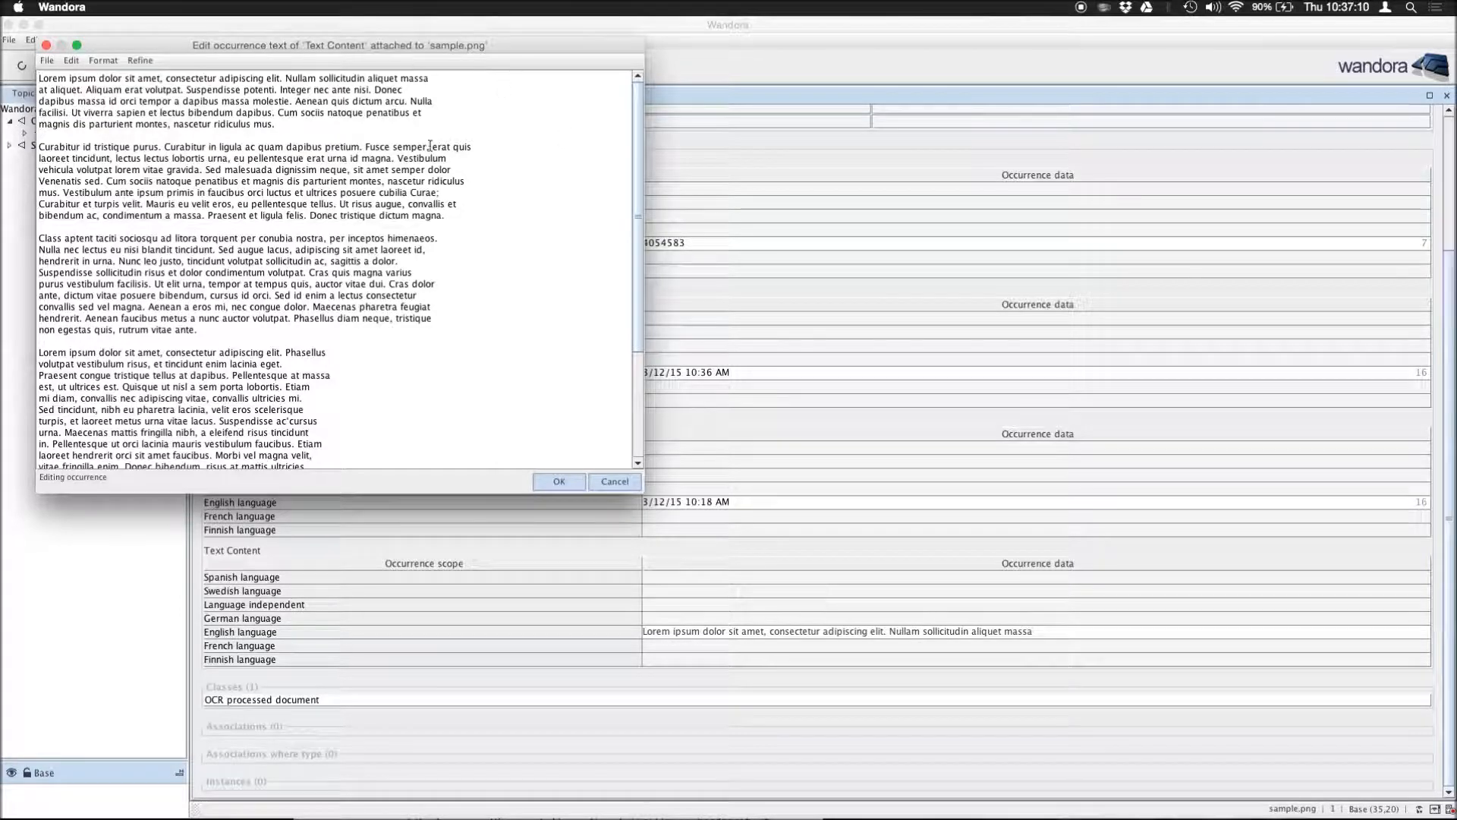
# Step: Read through the extracted Lorem ipsum text and cancel the editor without changes
pyautogui.scroll(-3)
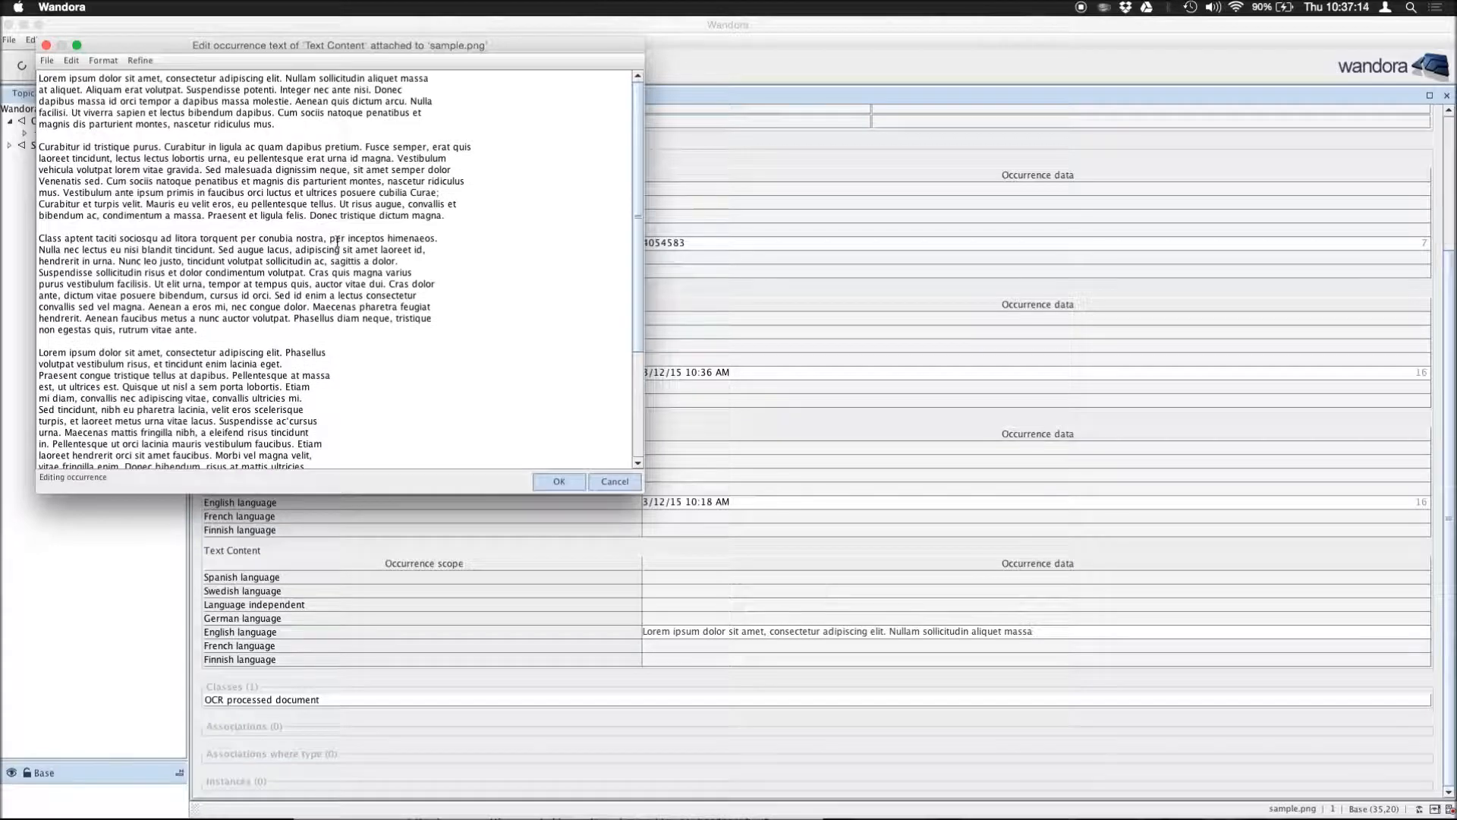
pyautogui.scroll(-3)
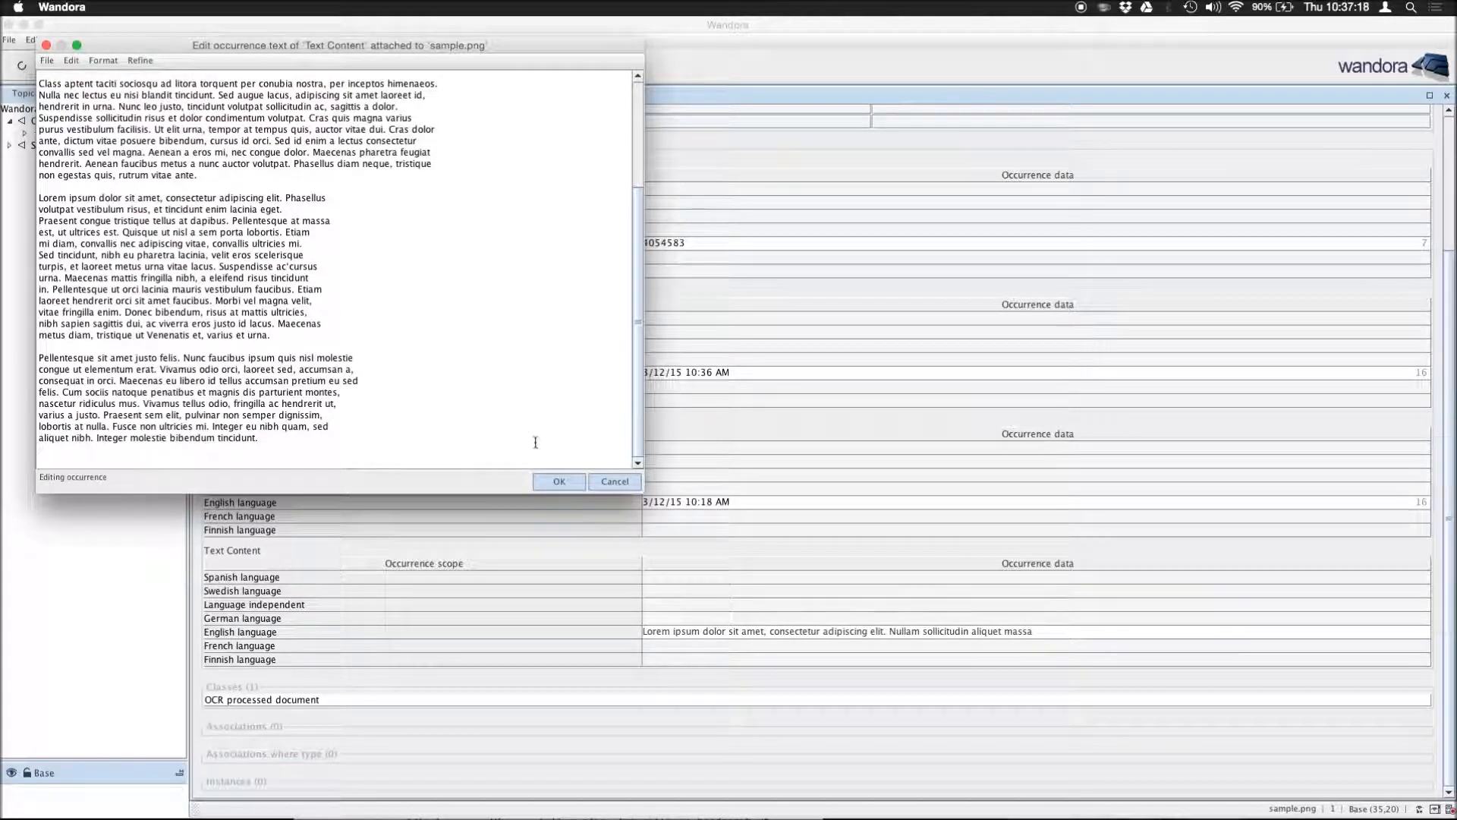
pyautogui.click(615, 482)
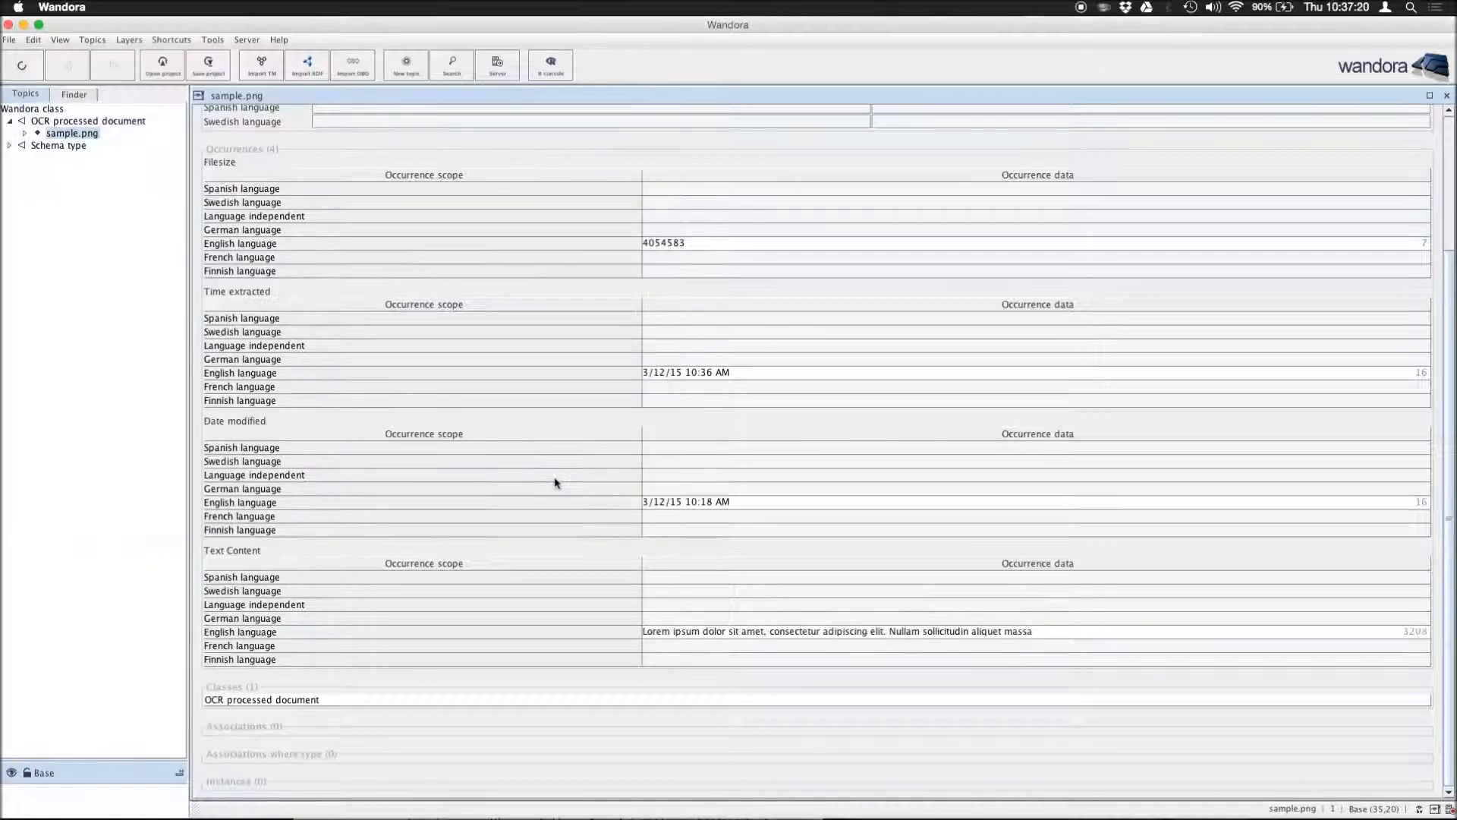
pyautogui.moveTo(44, 47)
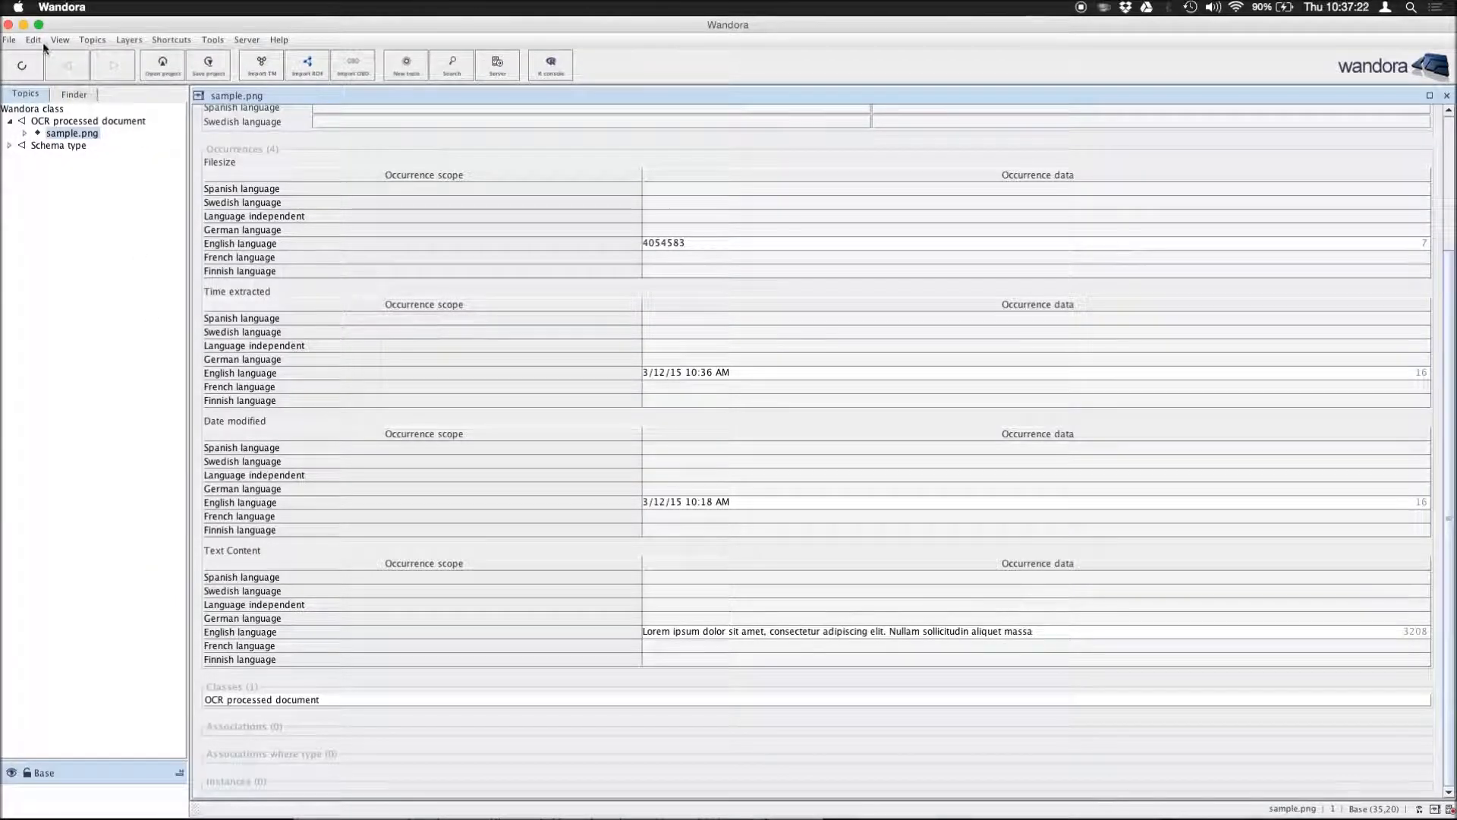
# Step: Add a Drop extractor panel via View > New panel, set to the OCR Extractor
pyautogui.click(59, 39)
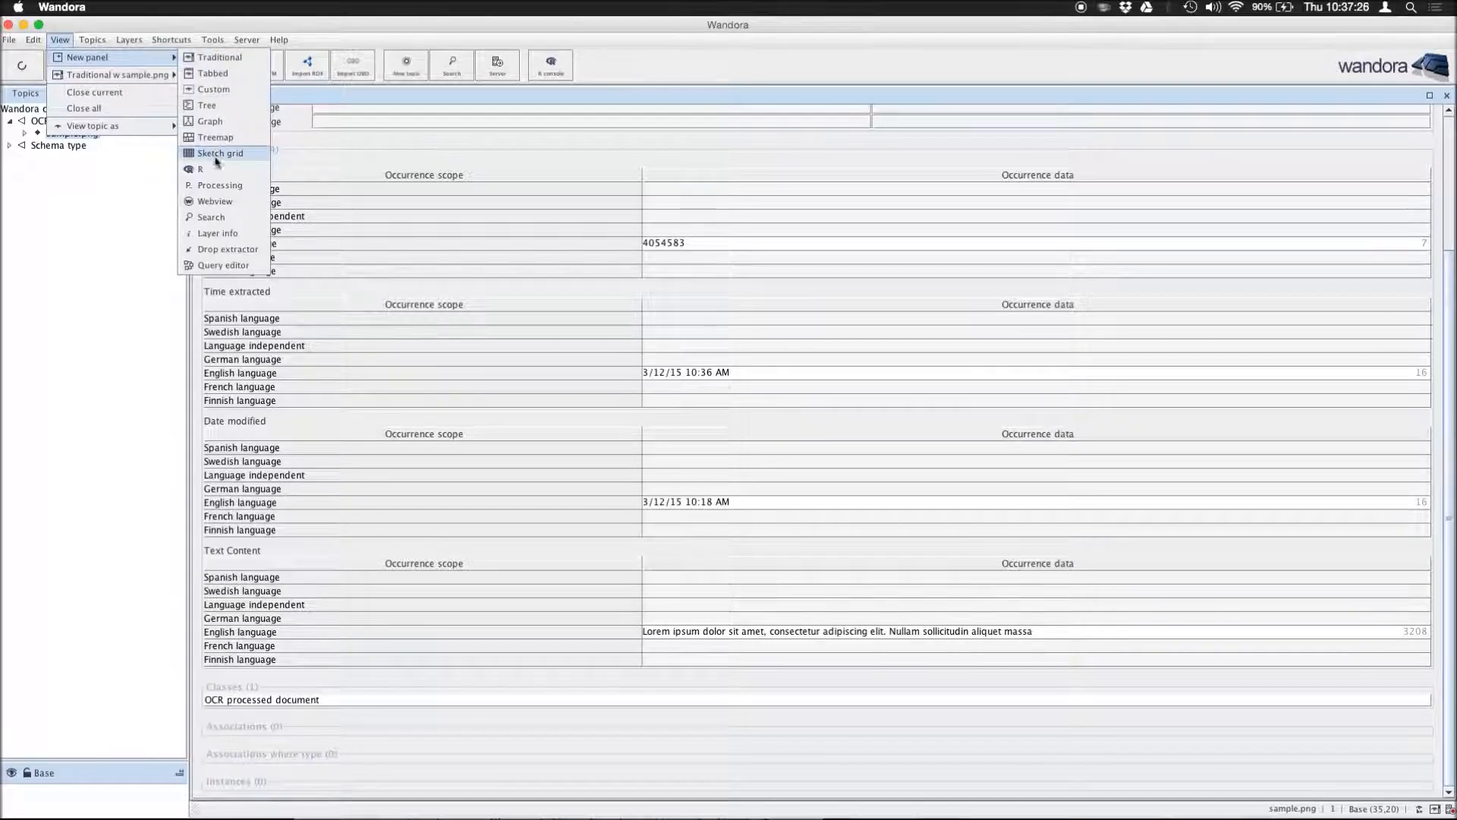
pyautogui.moveTo(223, 249)
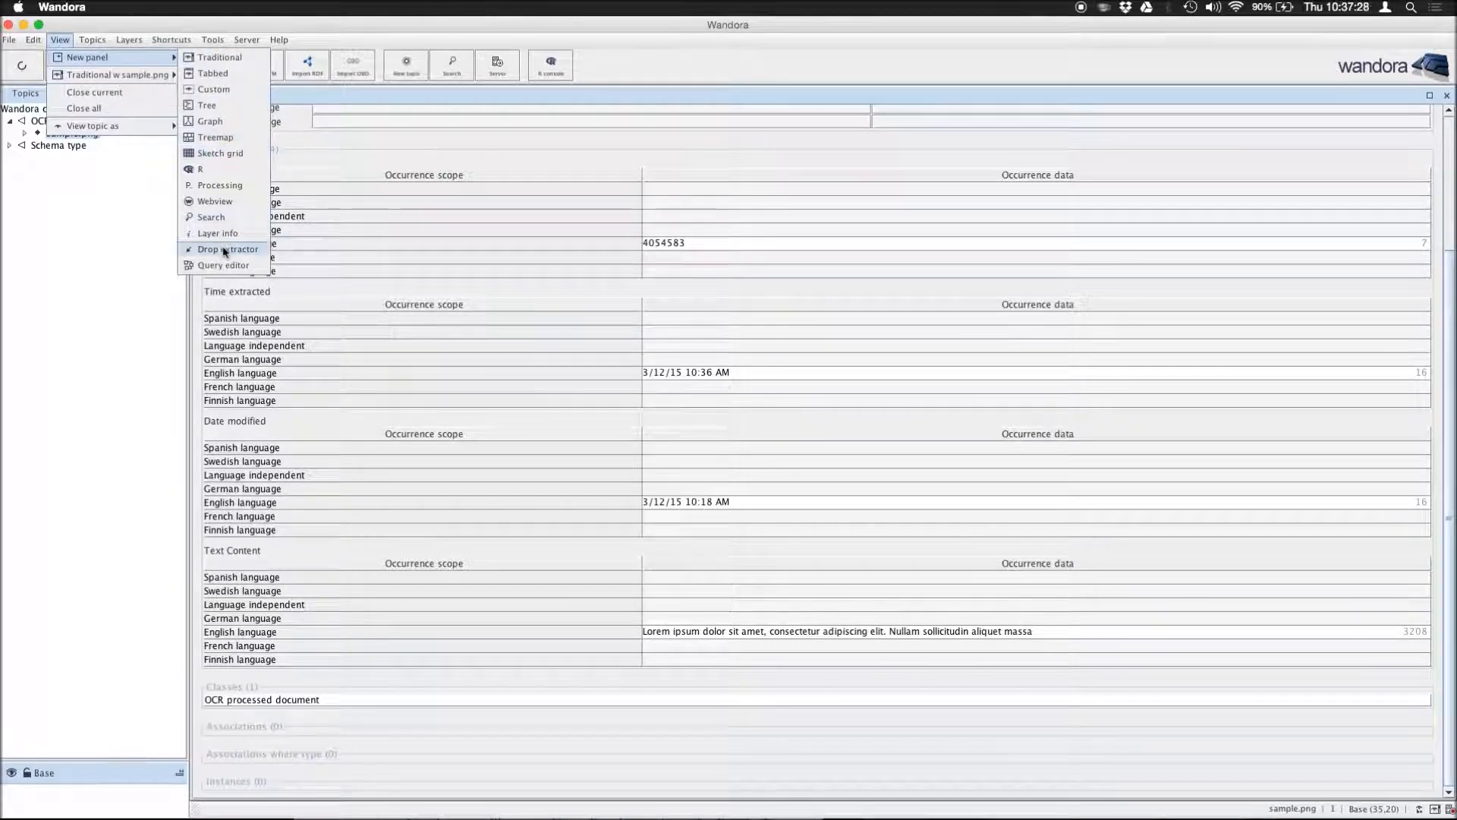
pyautogui.click(227, 249)
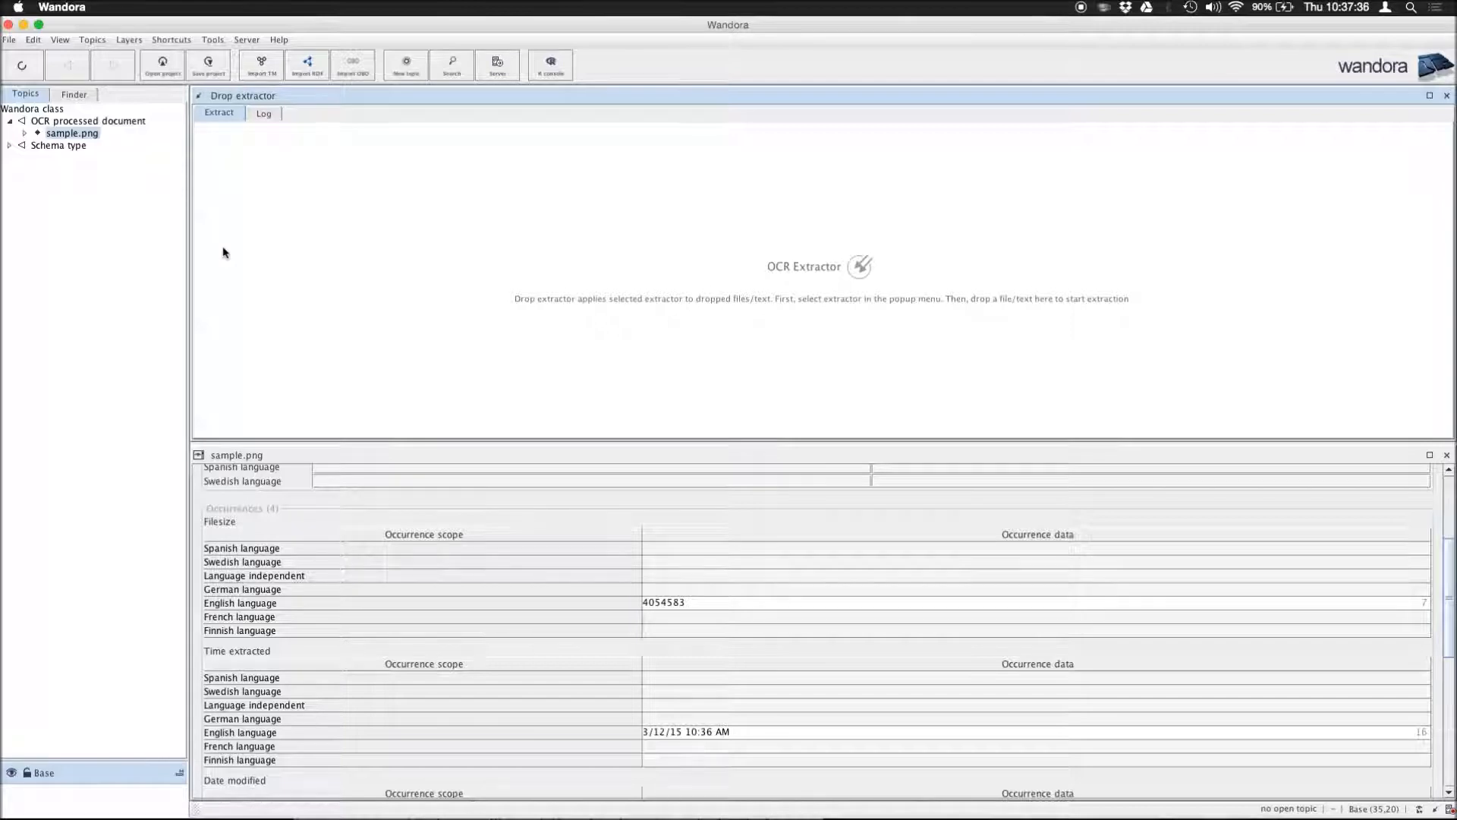
pyautogui.moveTo(424, 255)
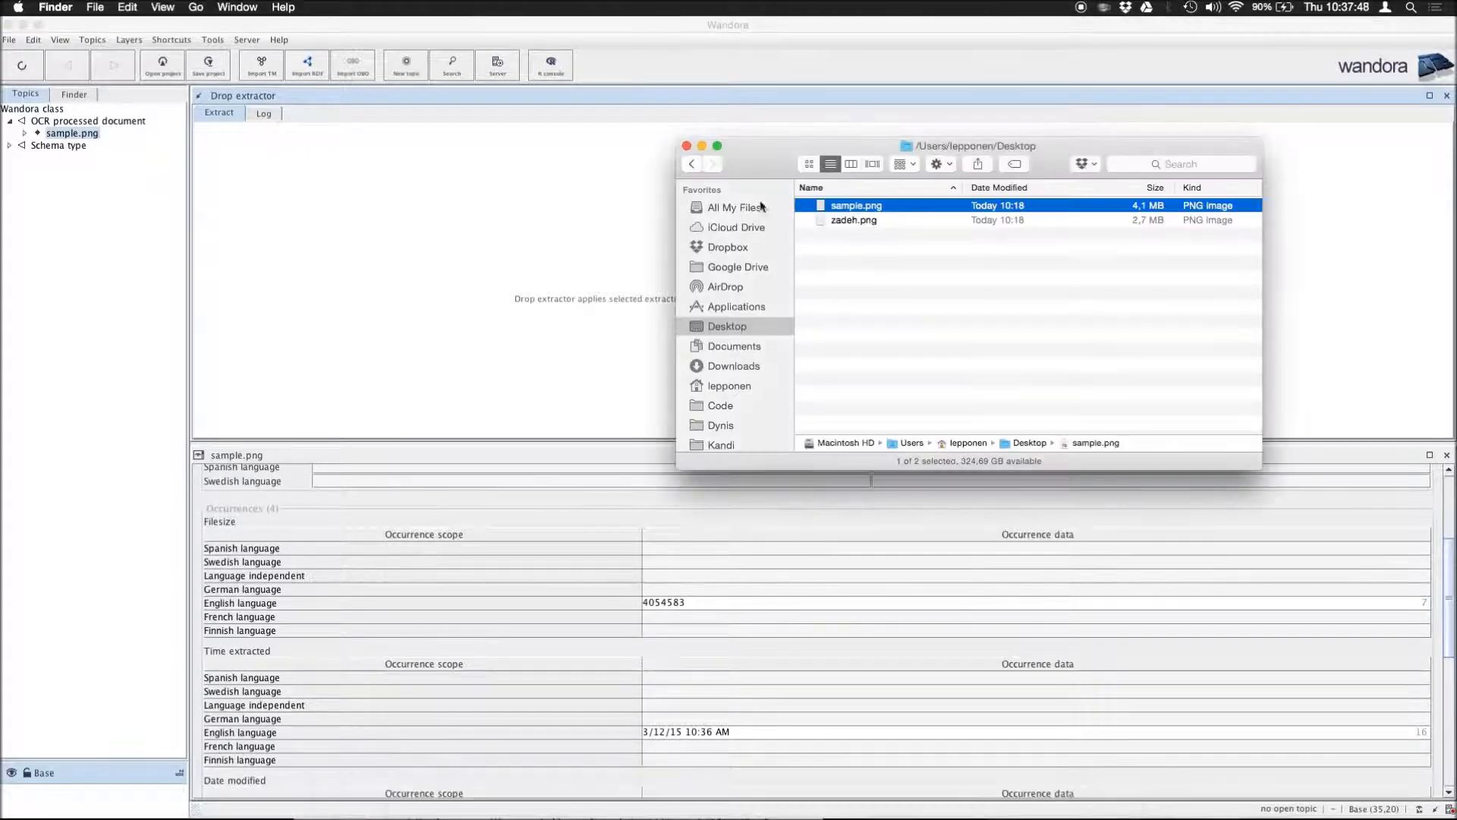
# Step: Reposition the Finder Desktop window and hand zadeh.png to the Drop extractor panel
pyautogui.moveTo(968, 146); pyautogui.dragTo(703, 466)
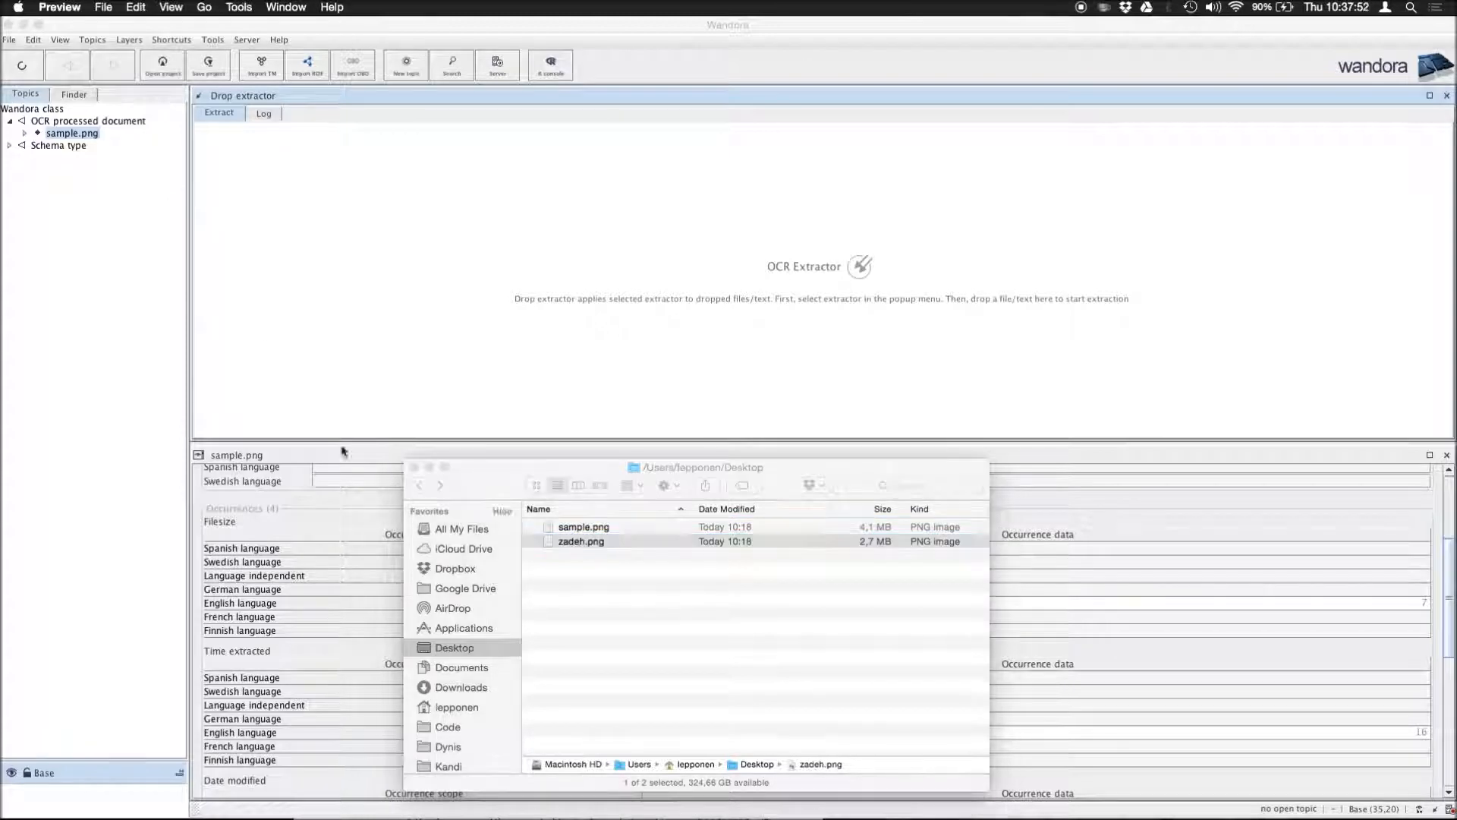
pyautogui.doubleClick(580, 540)
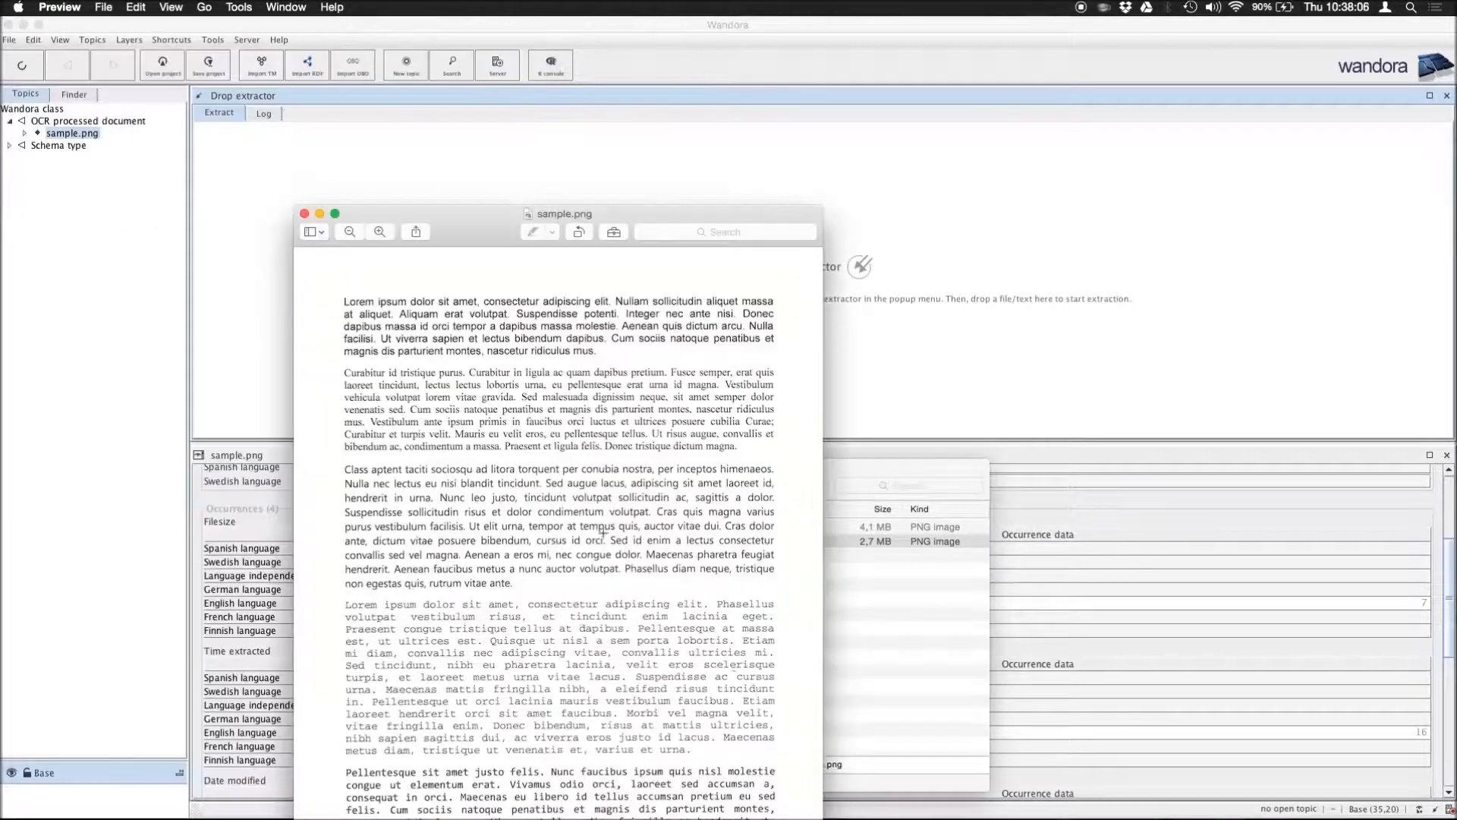
pyautogui.click(582, 540)
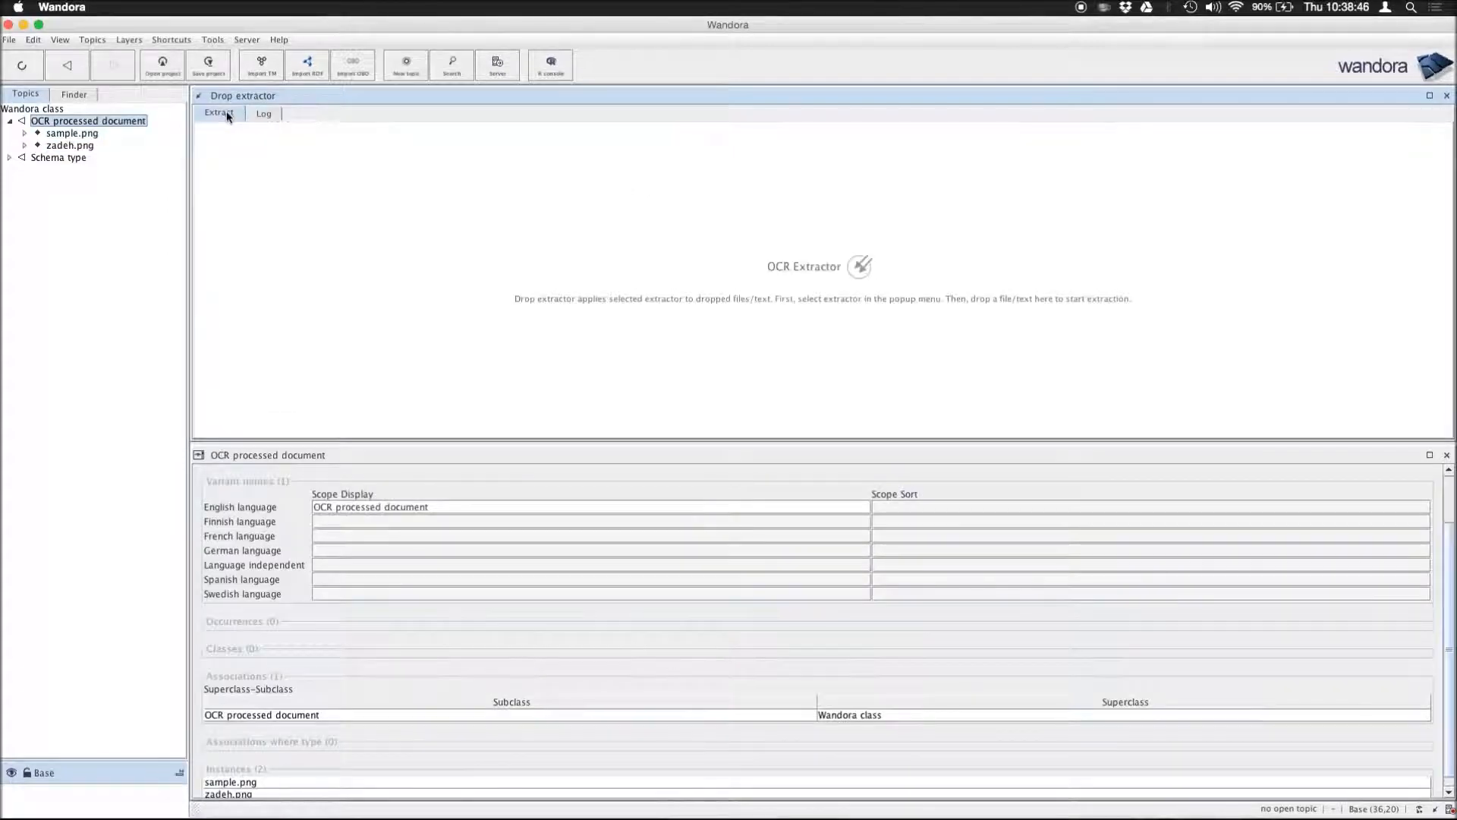
# Step: Select the zadeh.png topic, close the Drop extractor, and show its Text Content in the editor
pyautogui.click(70, 146)
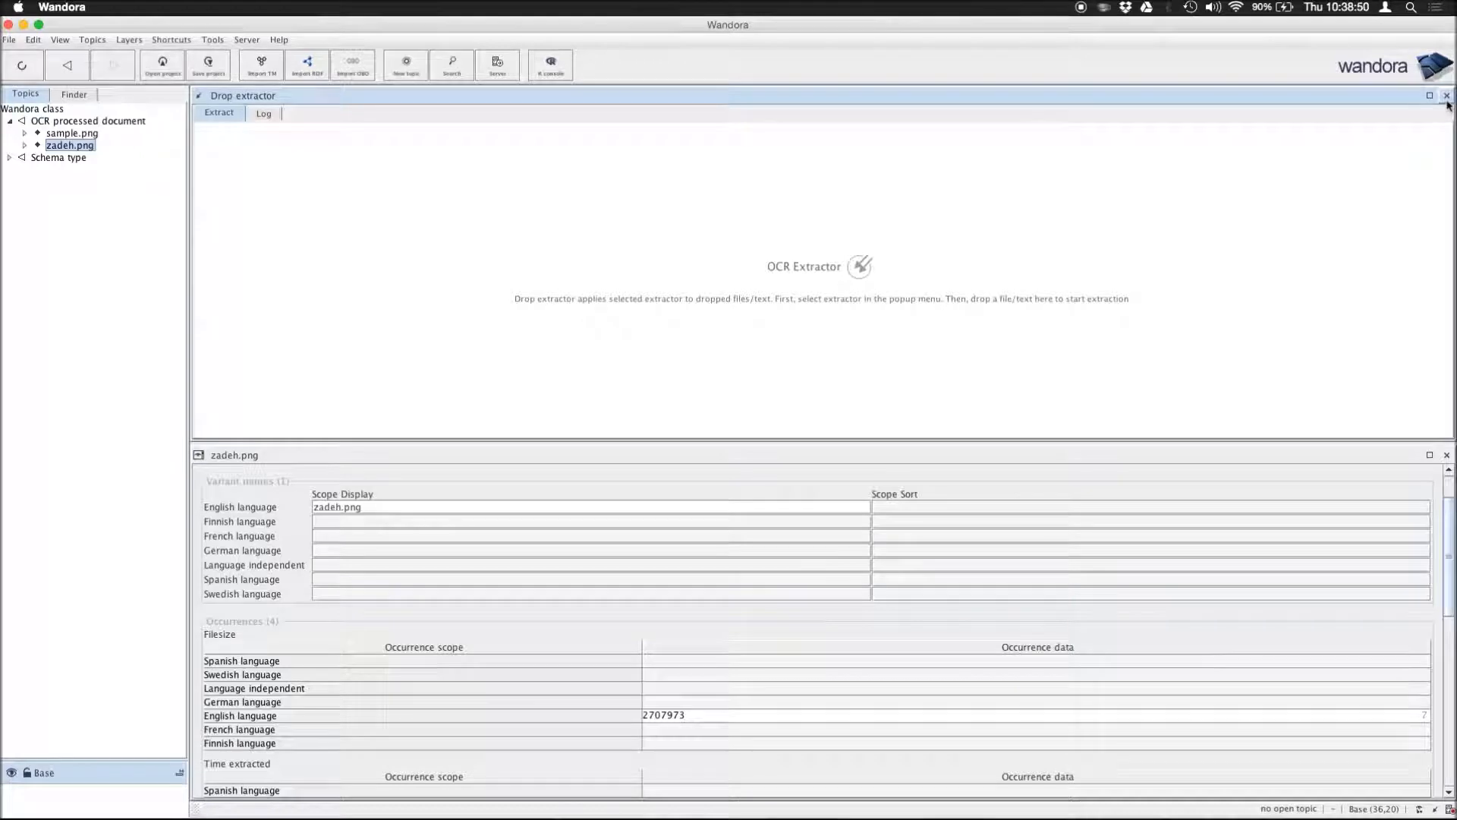
pyautogui.click(1447, 95)
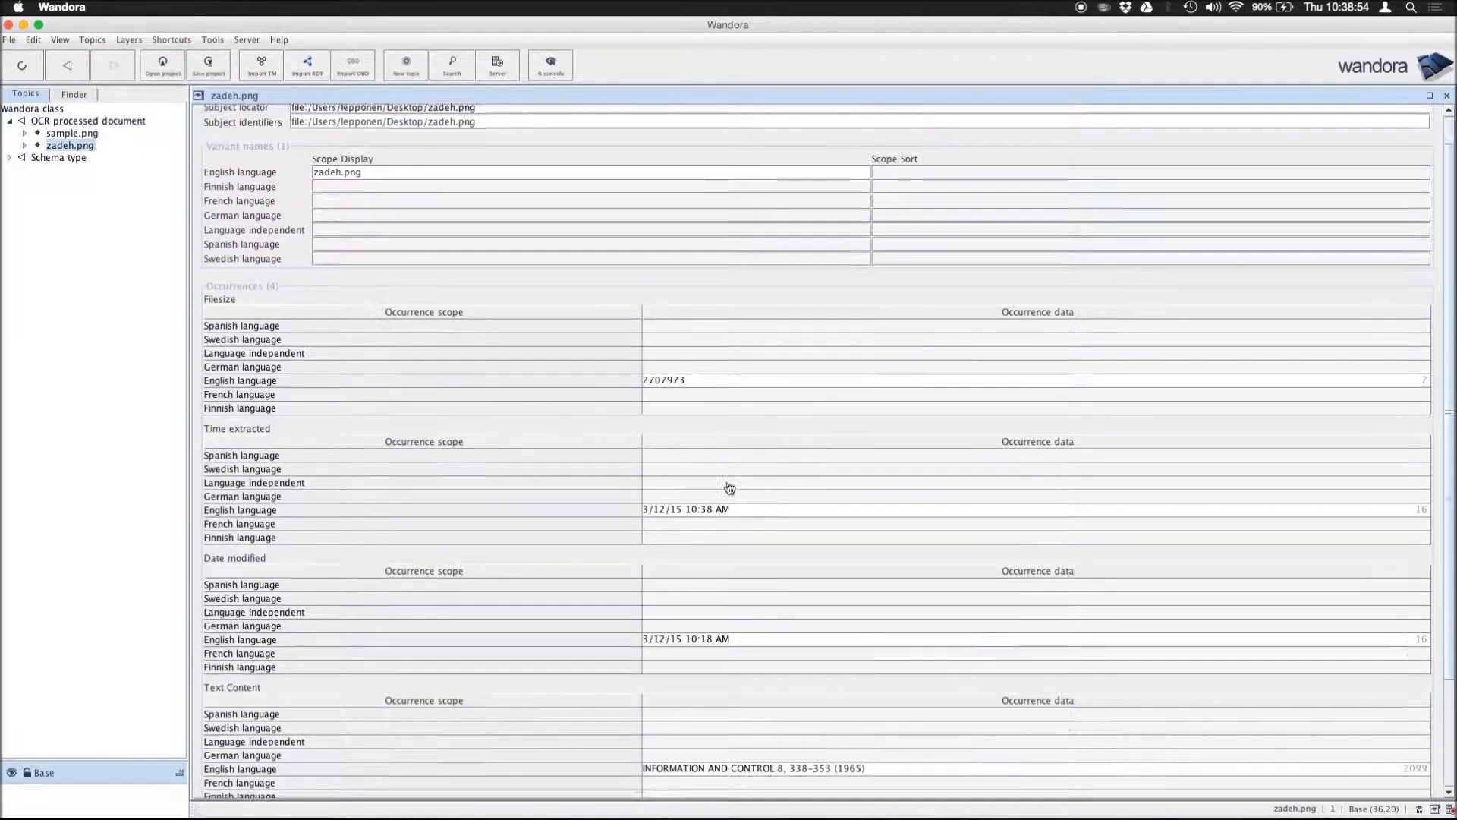
pyautogui.scroll(-3)
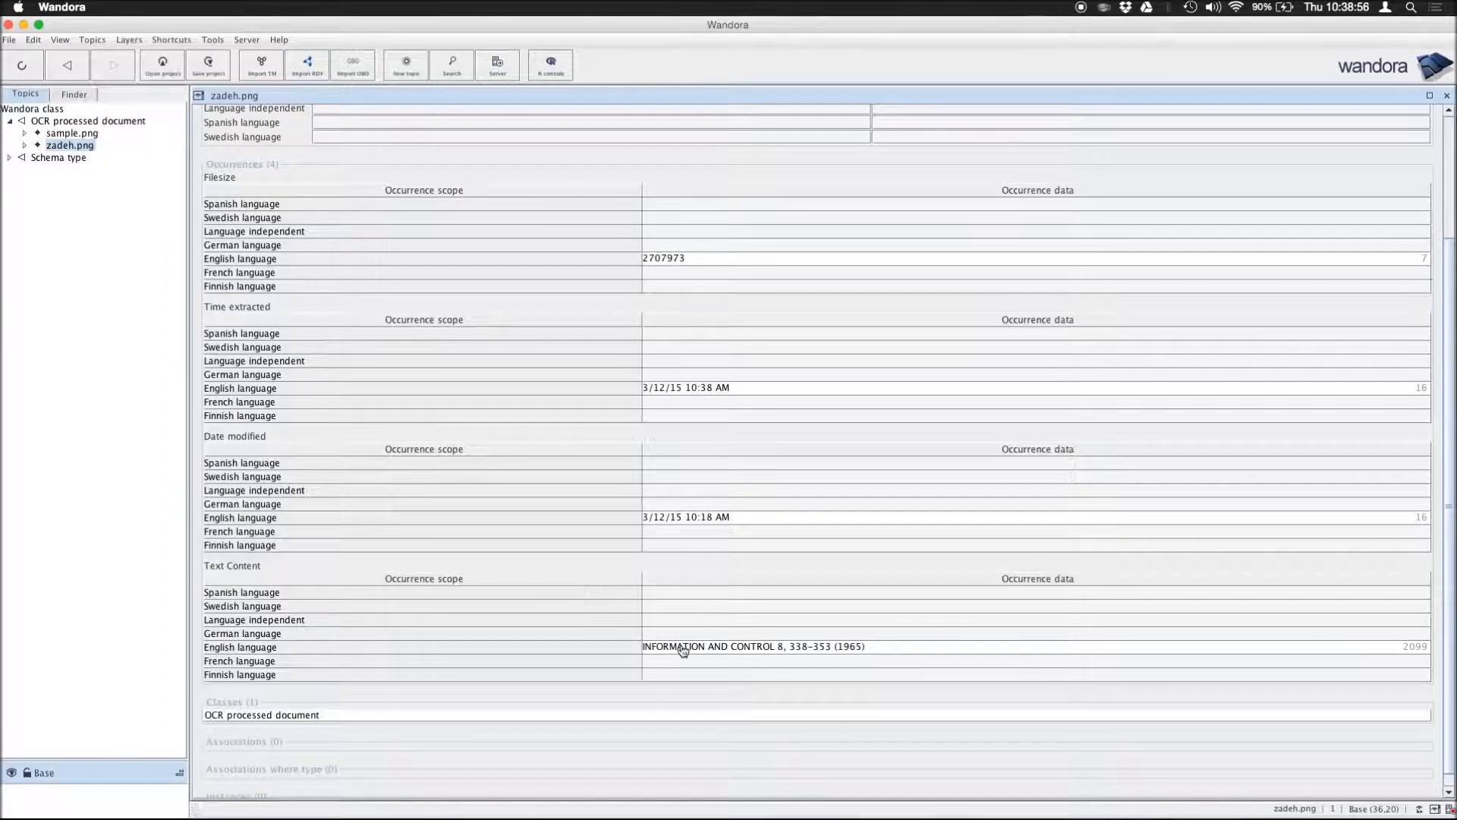
pyautogui.doubleClick(753, 647)
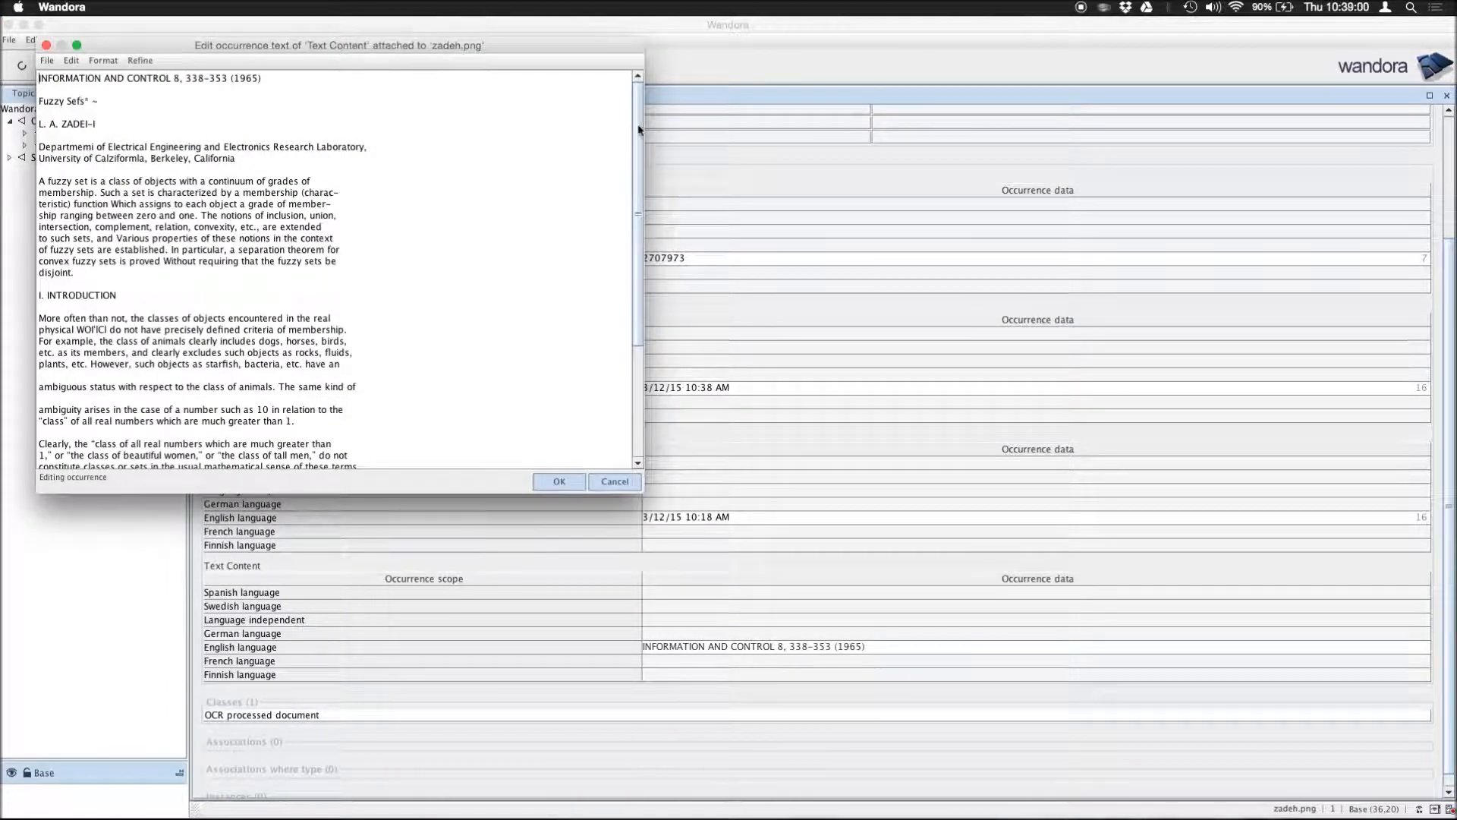
# Step: Refine zadeh.png's OCR text with the Alchemy entity extractor from the Refine menu
pyautogui.scroll(-3)
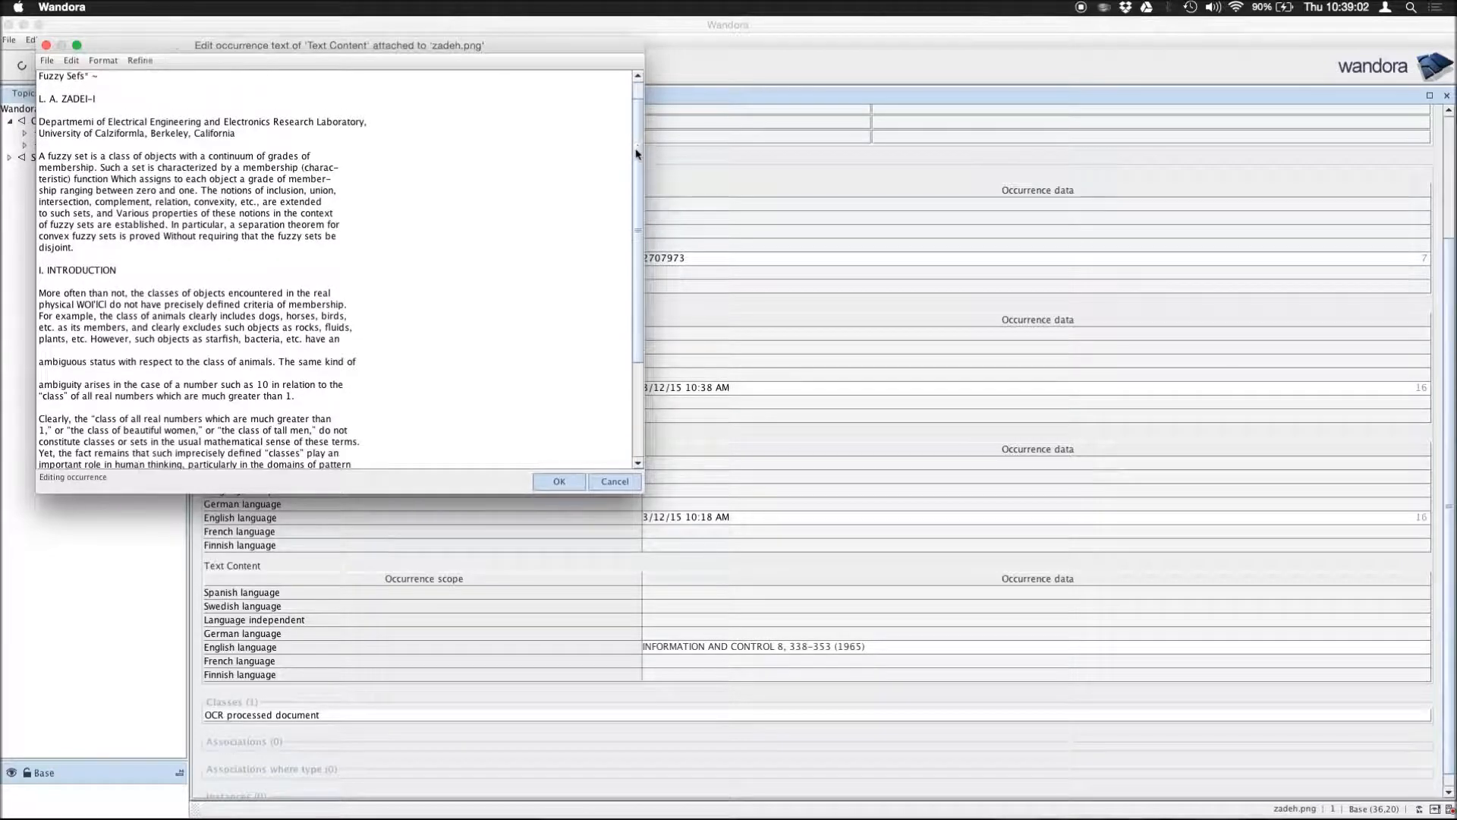
pyautogui.scroll(-3)
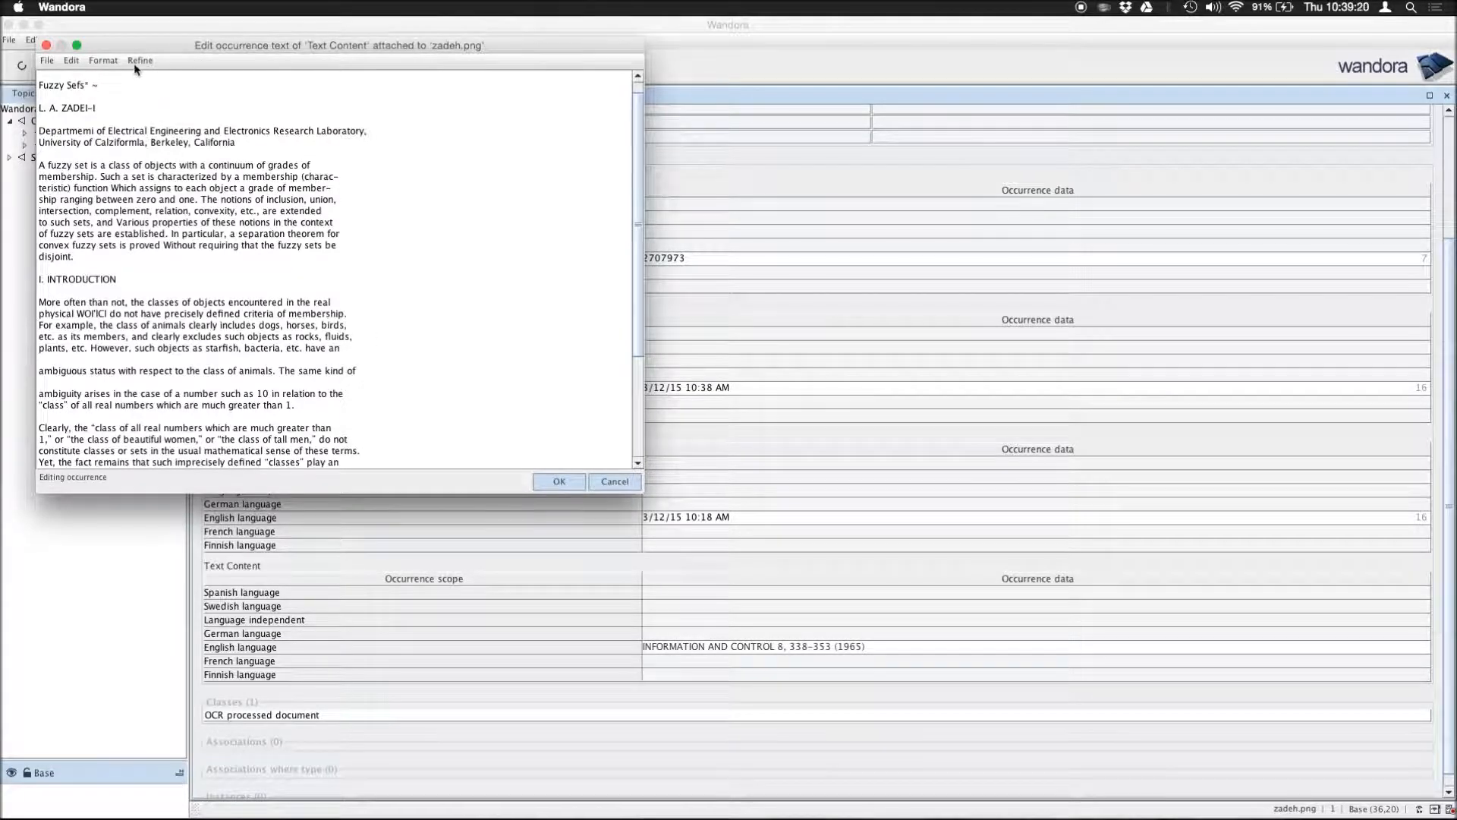
pyautogui.click(140, 60)
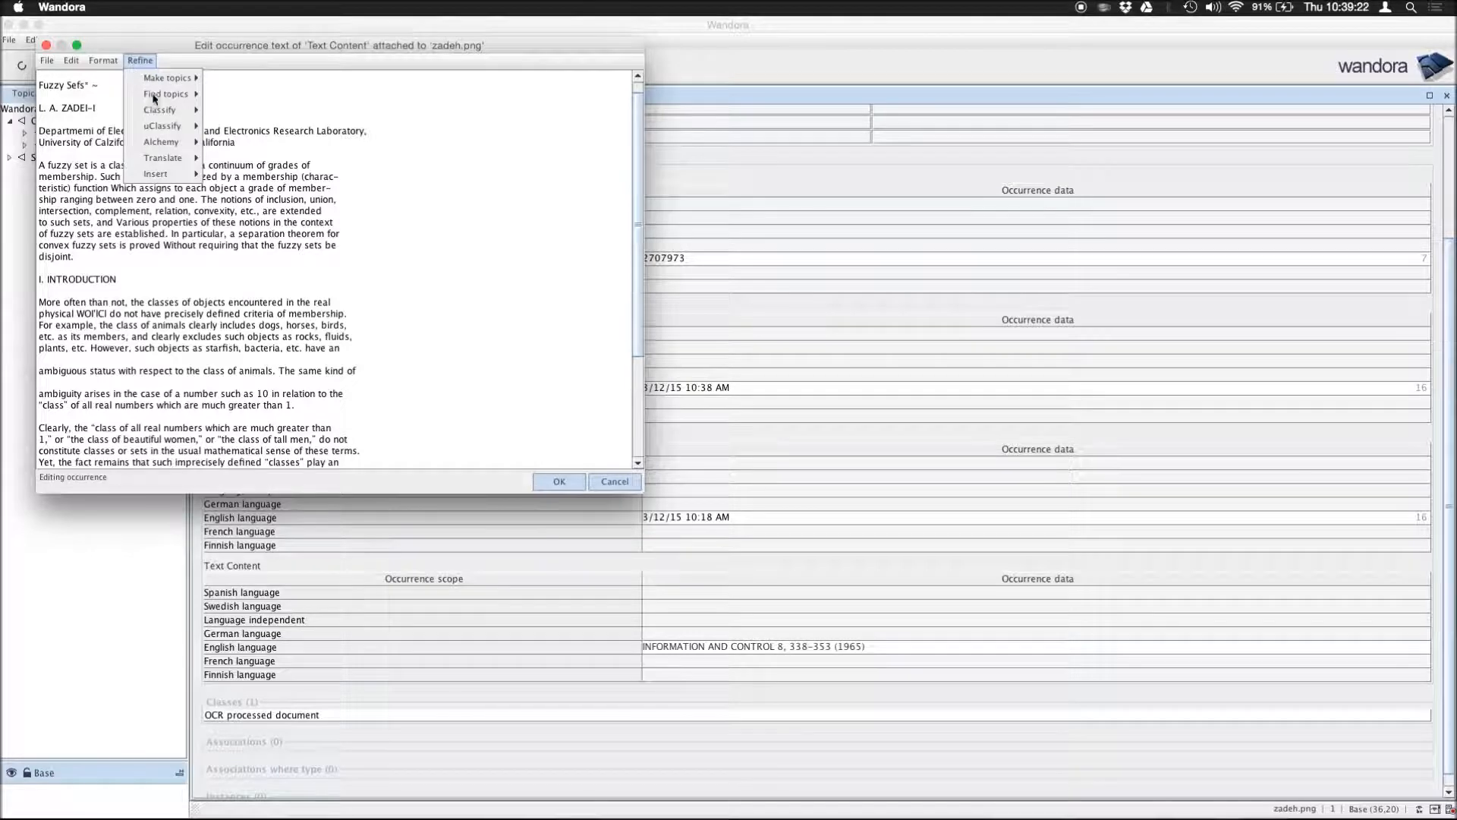
pyautogui.moveTo(161, 142)
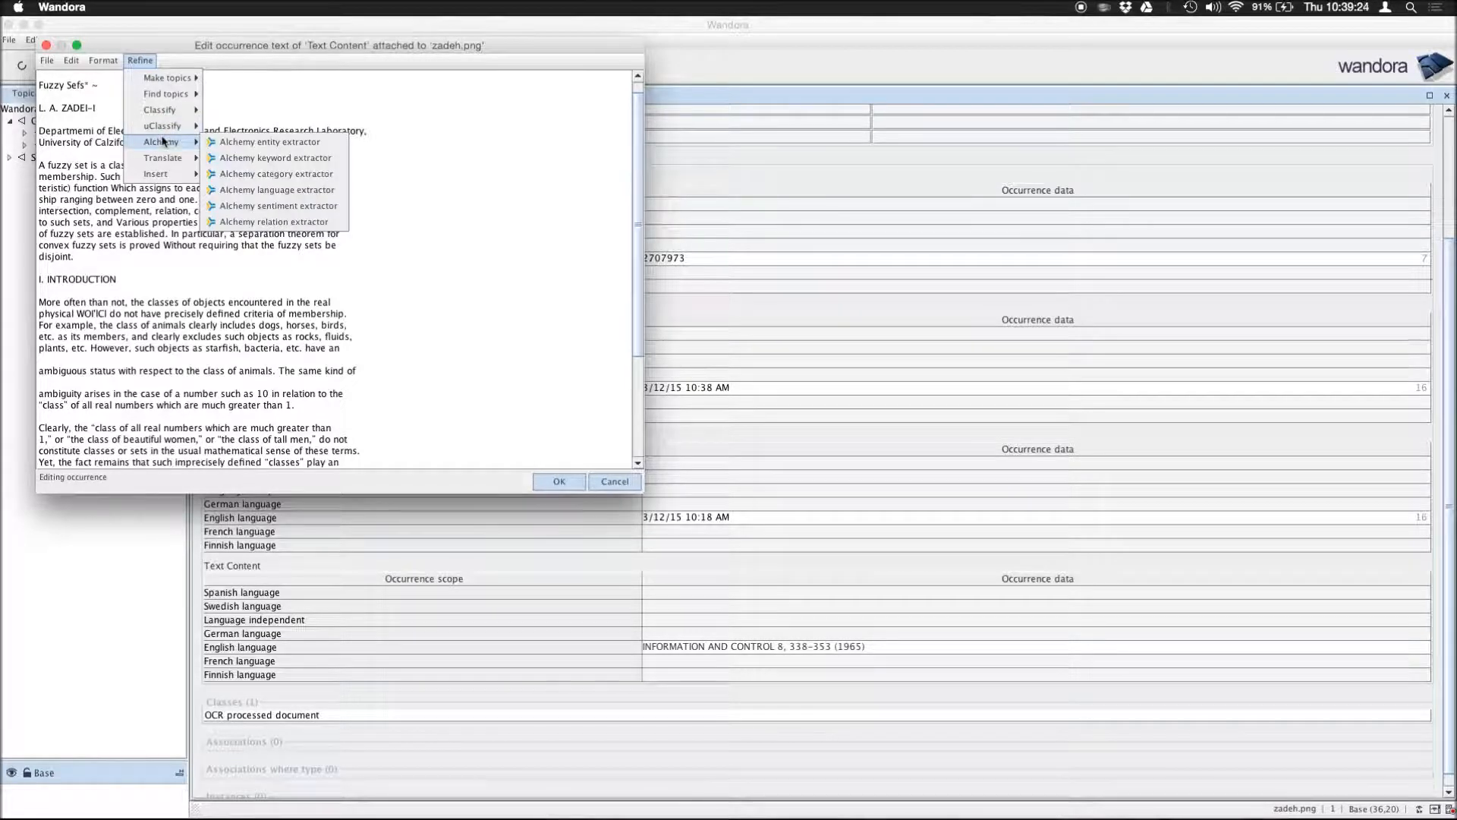
pyautogui.moveTo(270, 142)
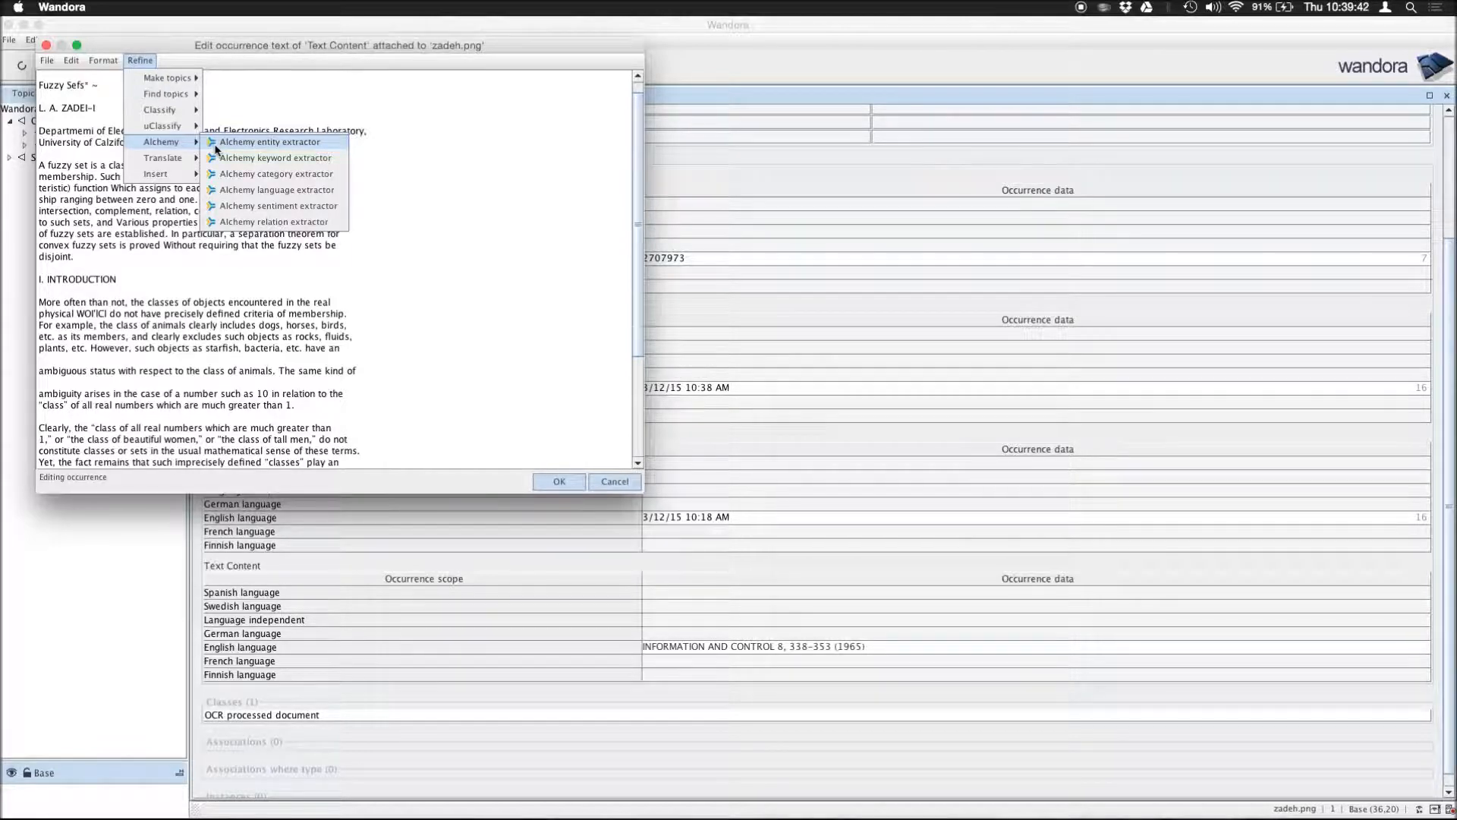
pyautogui.click(272, 141)
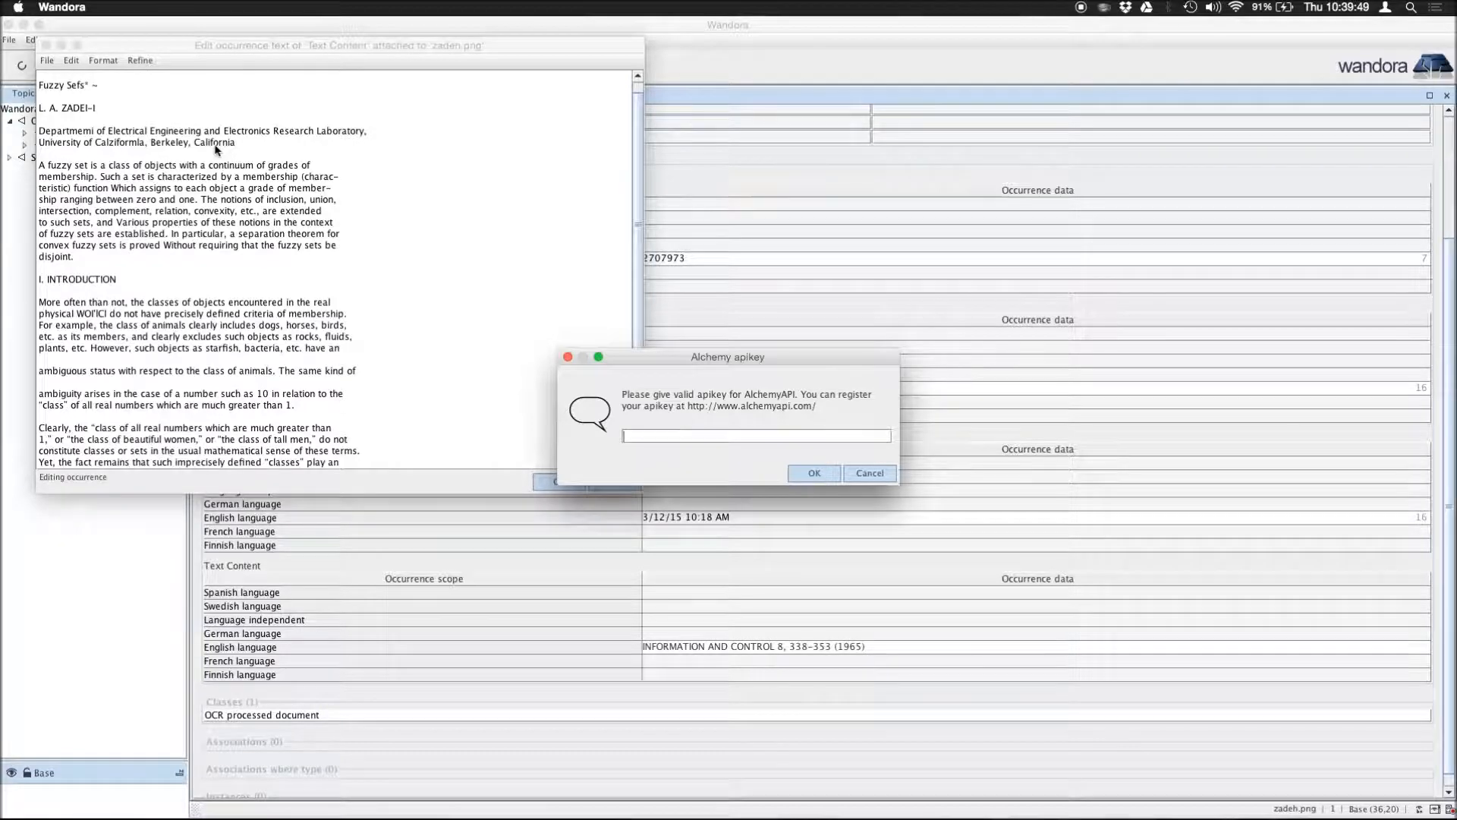
pyautogui.moveTo(723, 409)
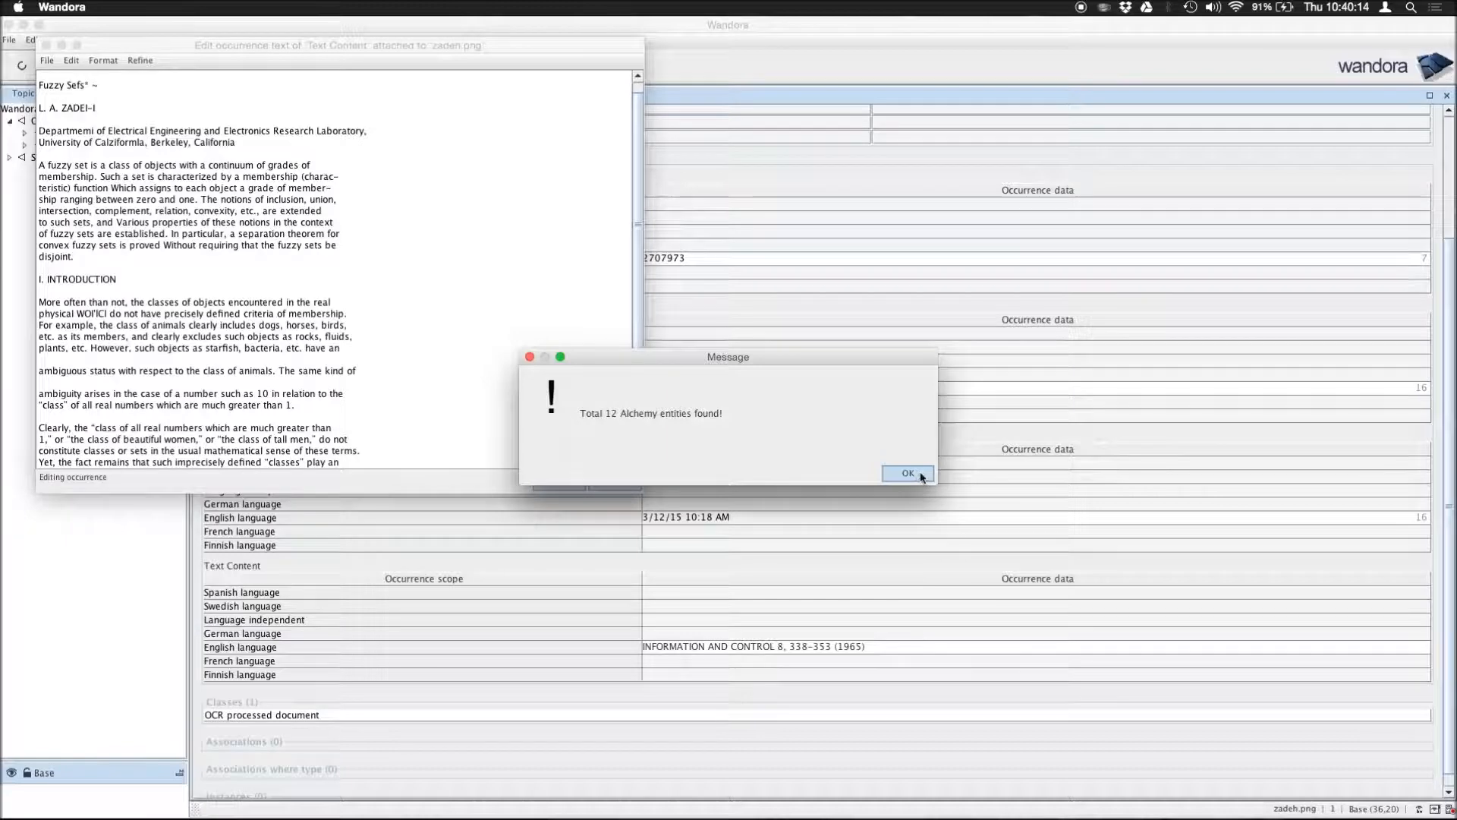
# Step: Acknowledge the 'Total 12 Alchemy entities found!' result message
pyautogui.click(908, 474)
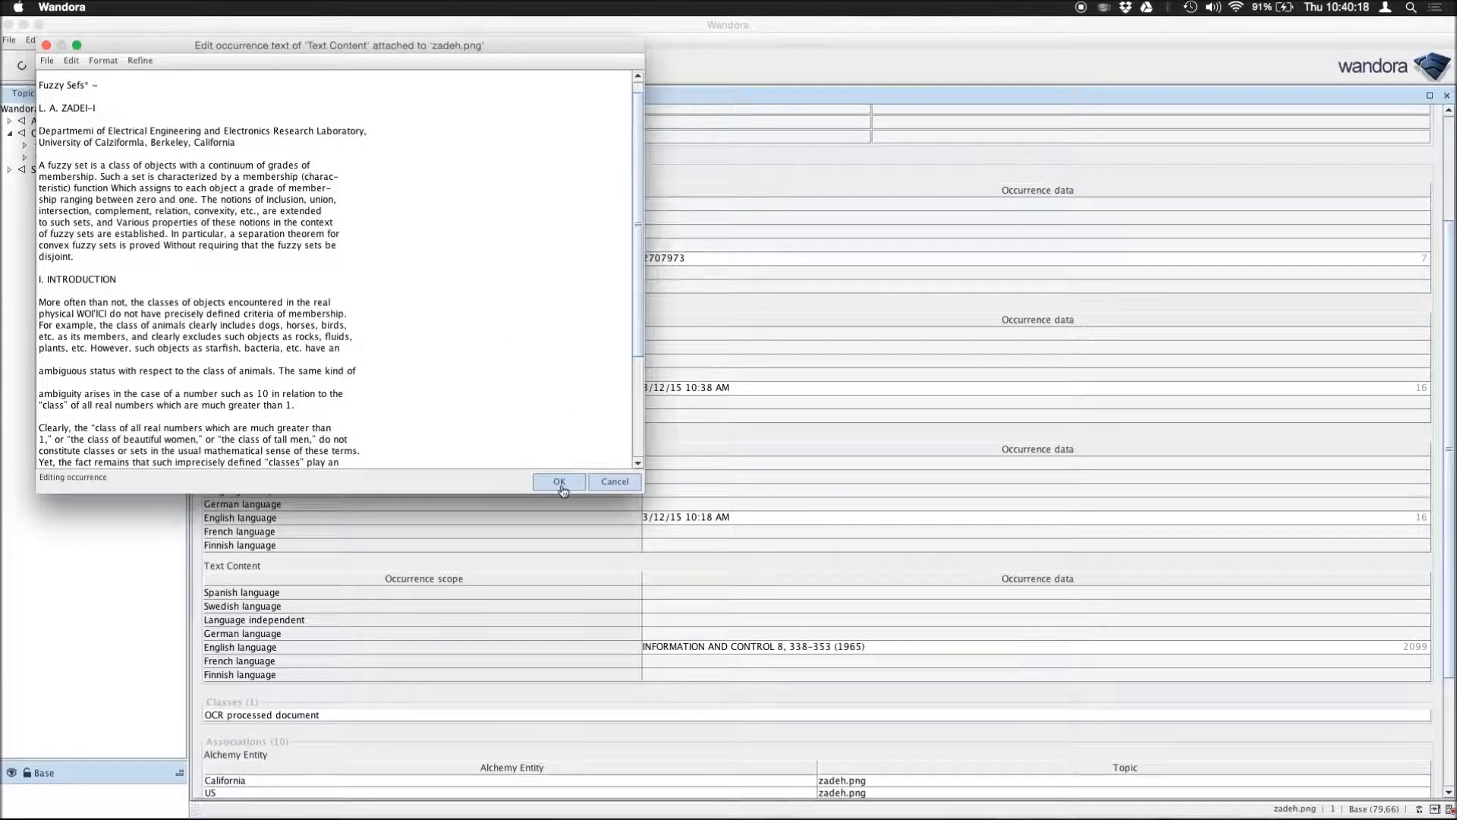
# Step: Accept the occurrence text and review zadeh.png's 10 Alchemy Entity associations, including Berkeley and Army
pyautogui.click(557, 481)
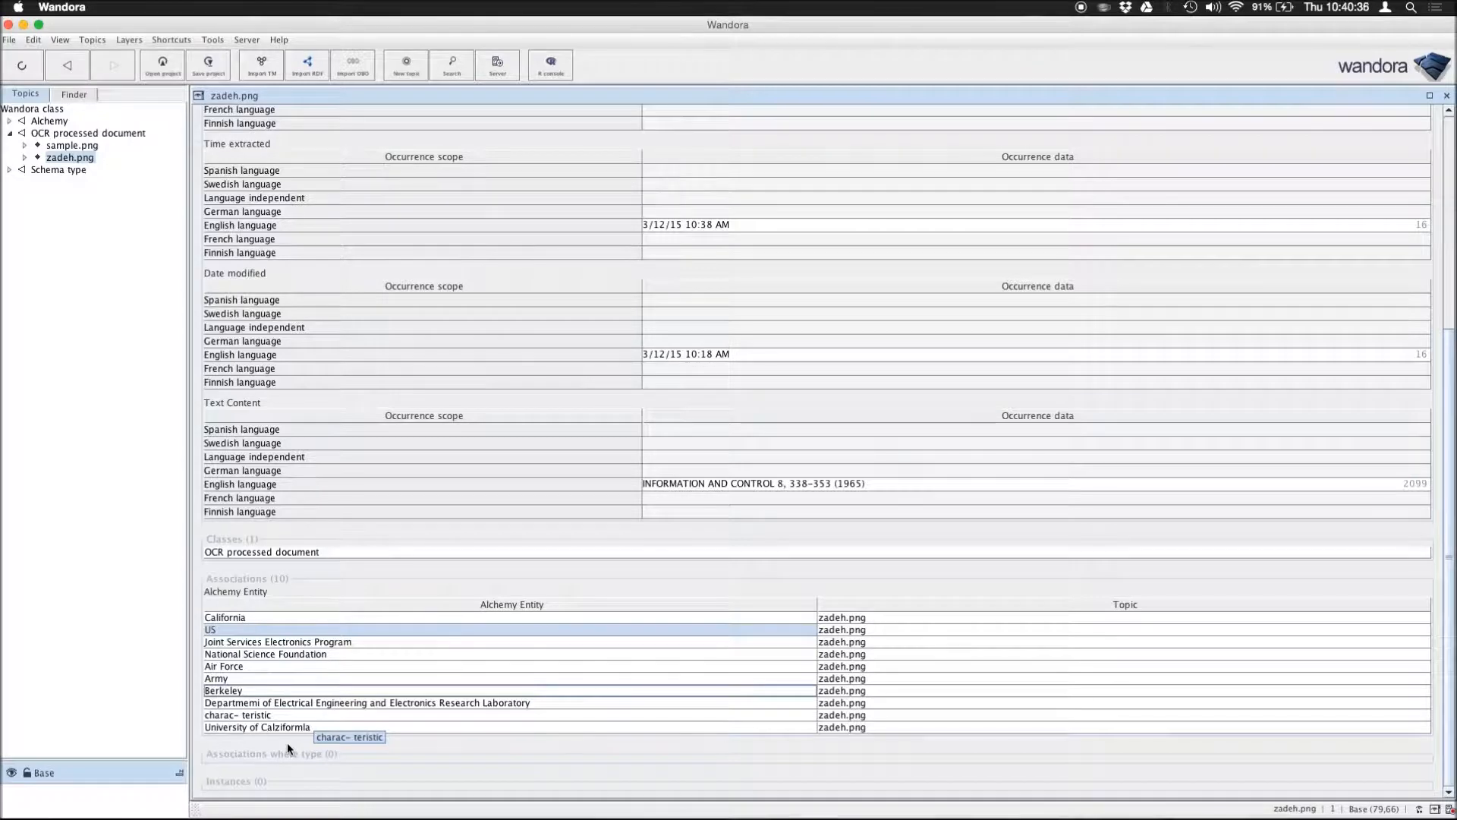
pyautogui.moveTo(264, 738)
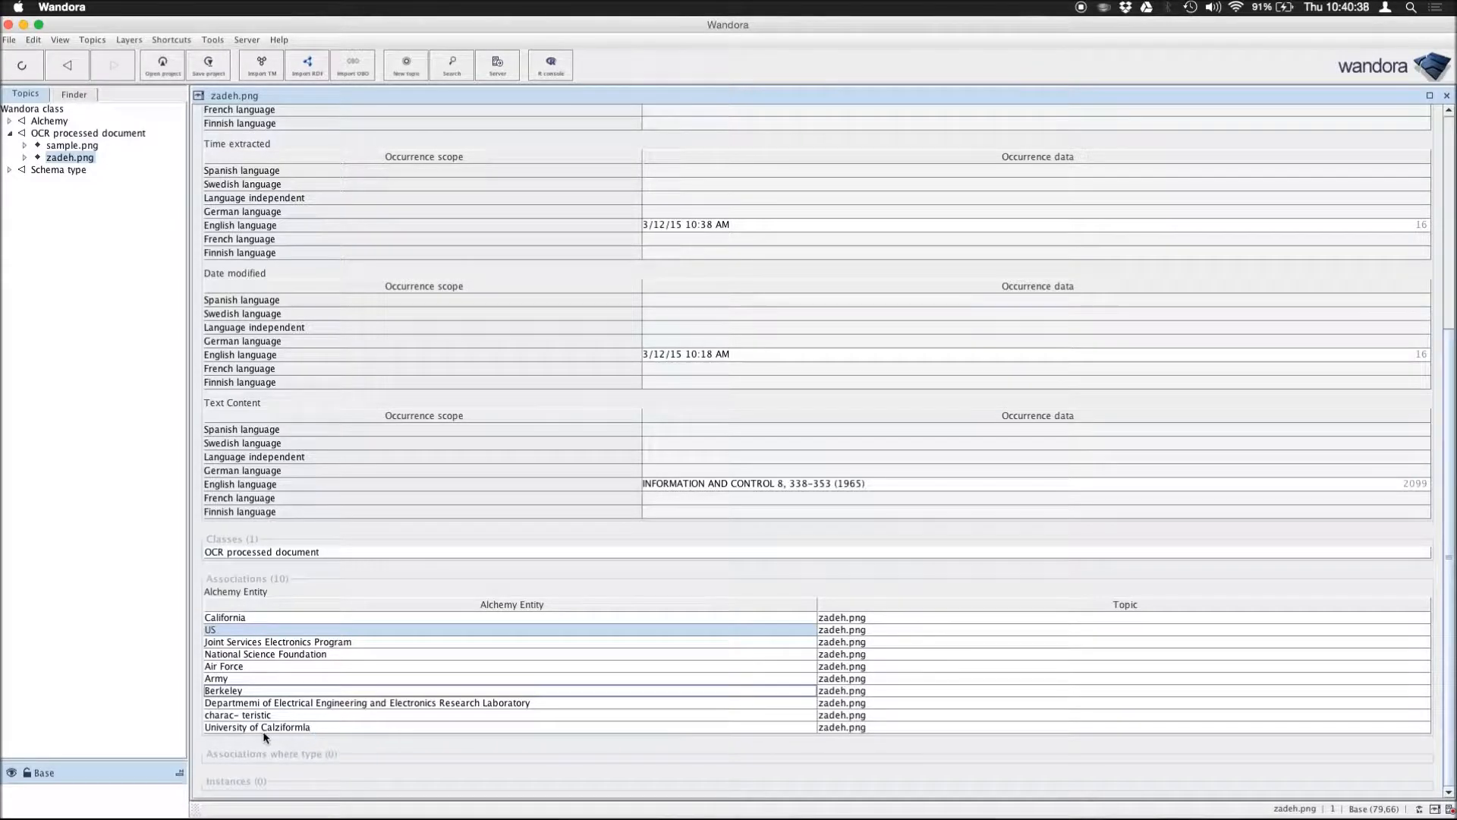
pyautogui.click(257, 727)
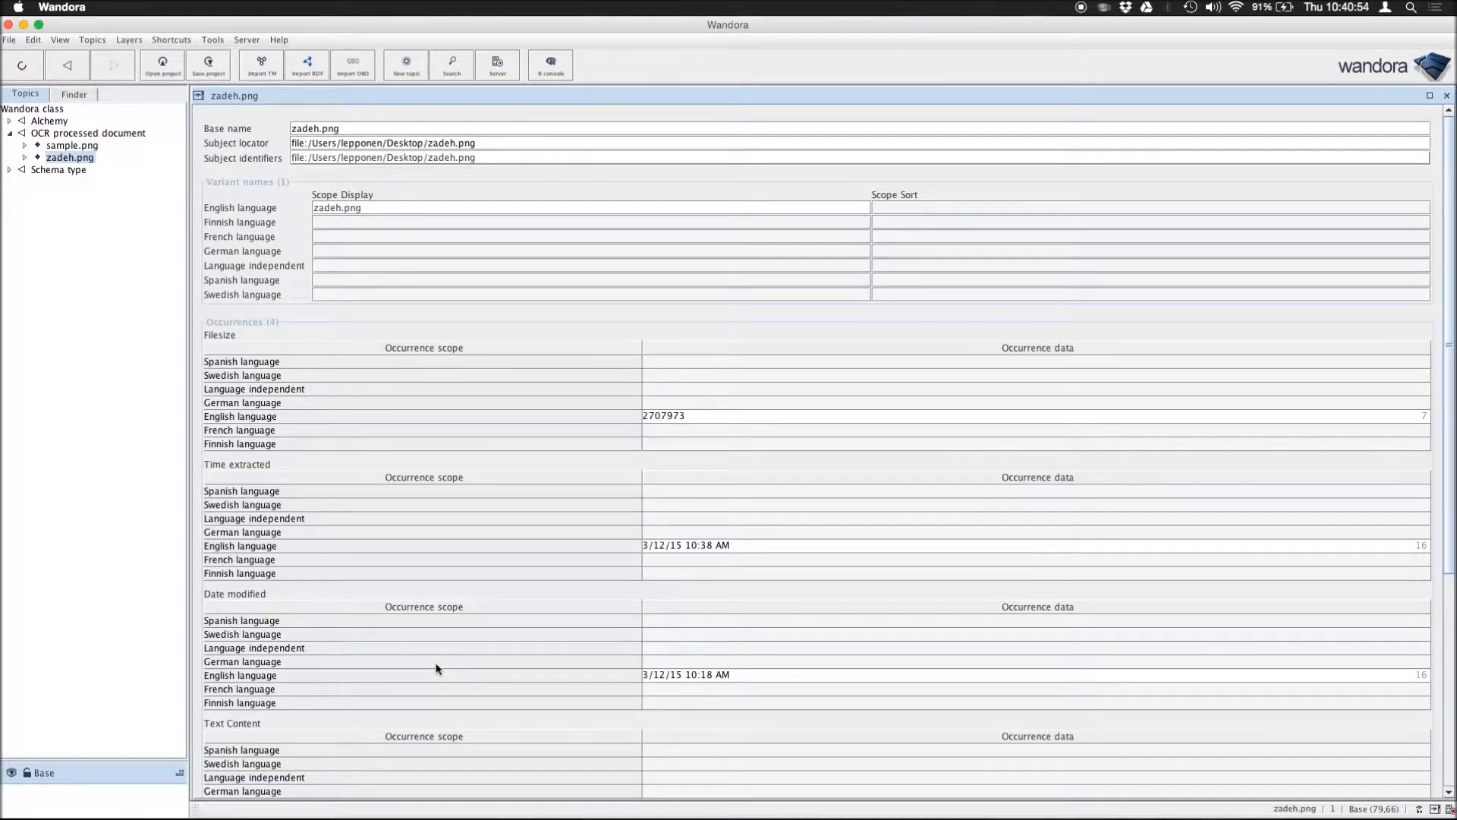
pyautogui.scroll(-3)
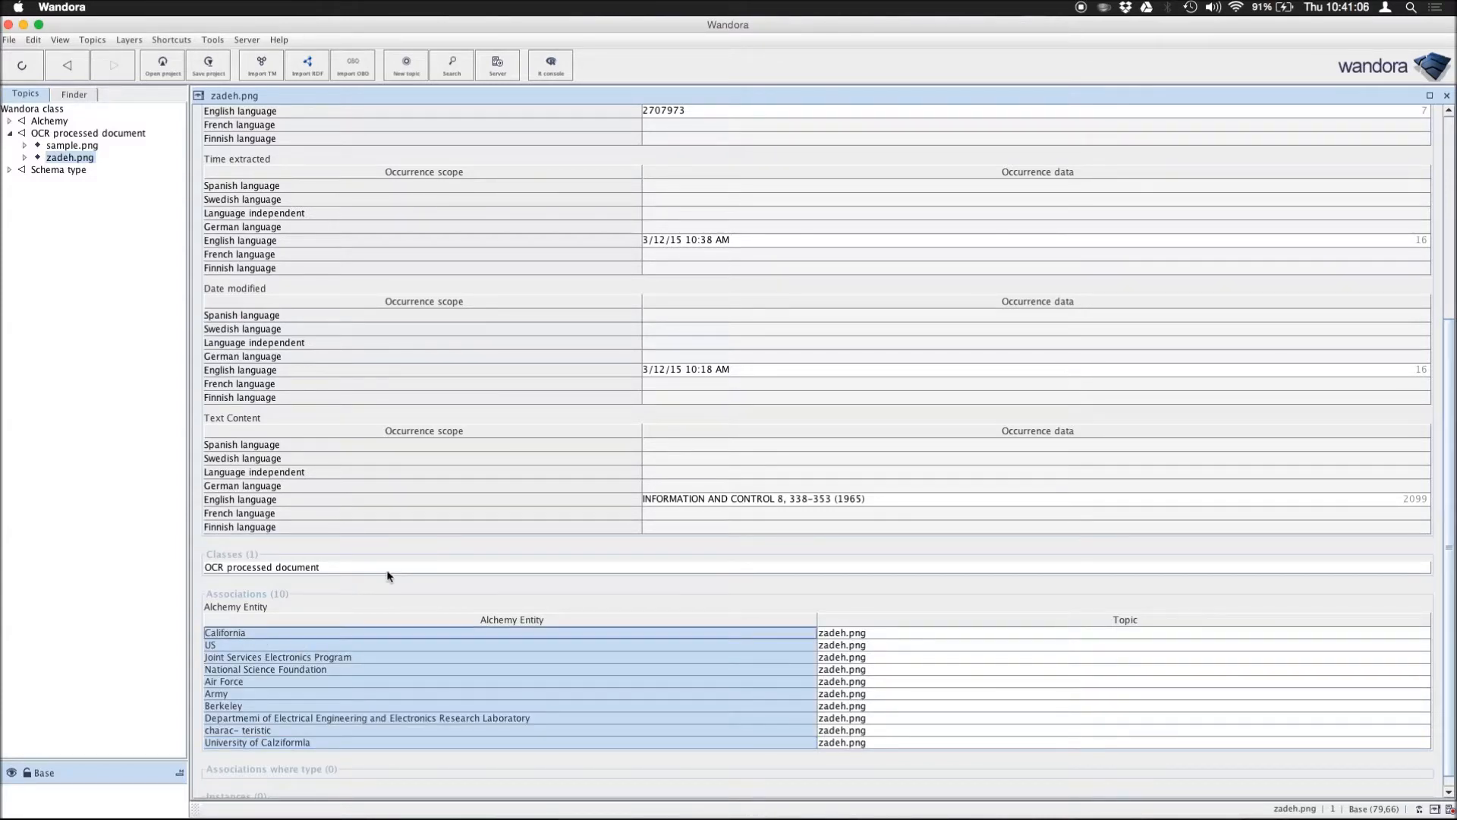
pyautogui.moveTo(339, 621)
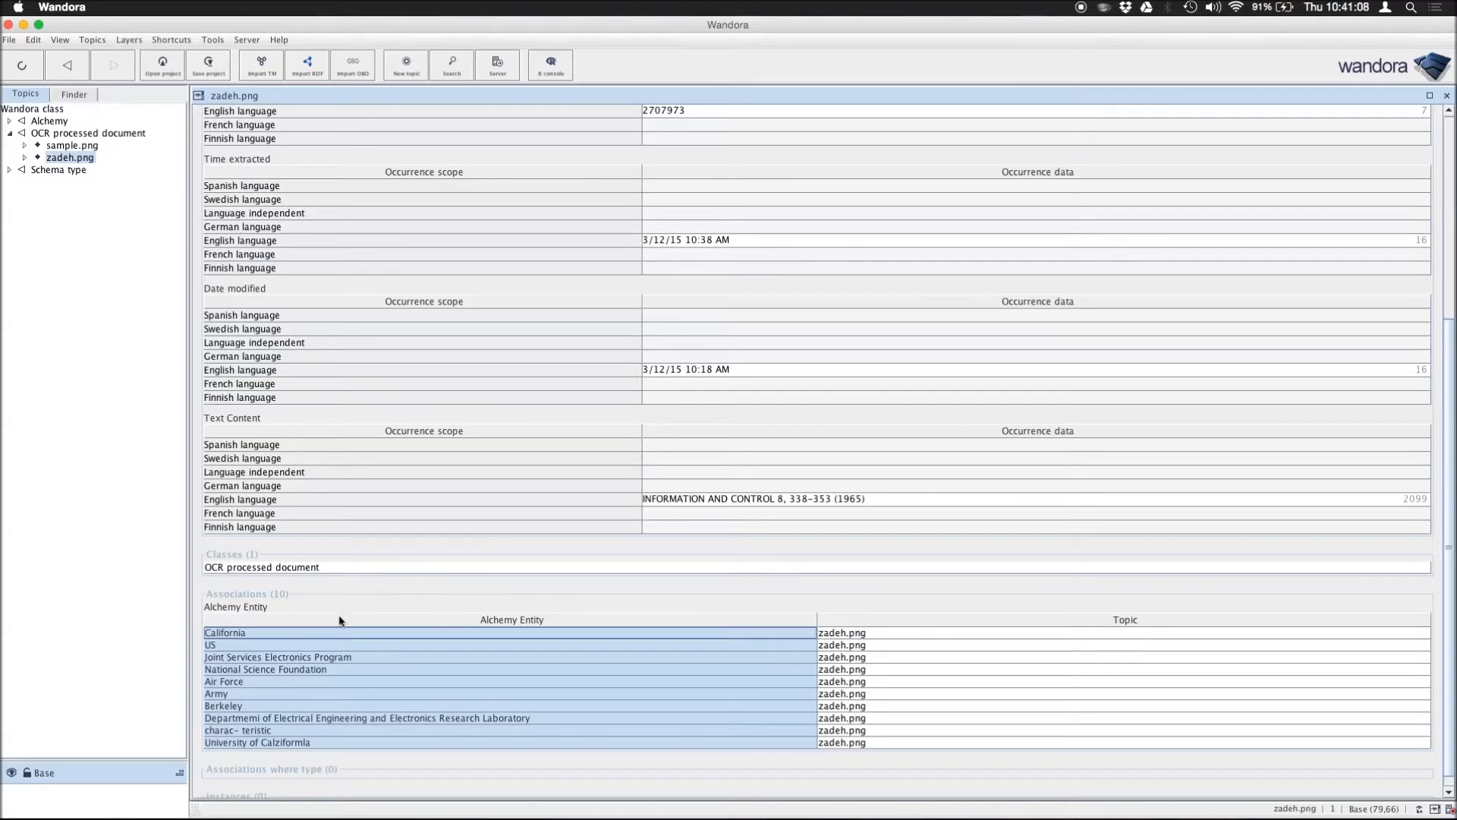